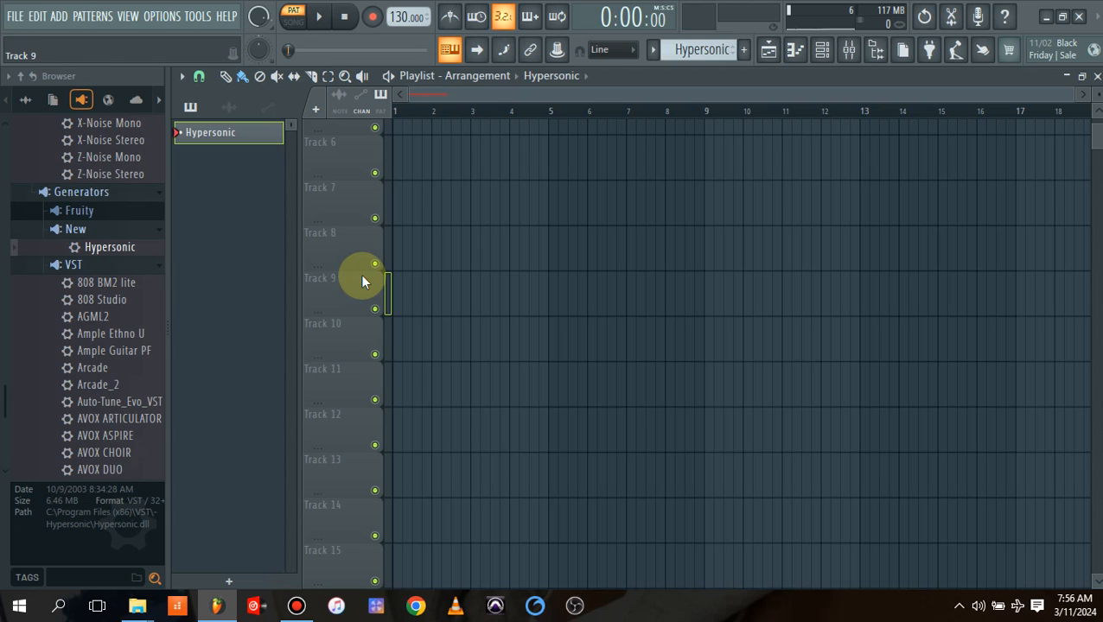
mouse_move(1049, 17)
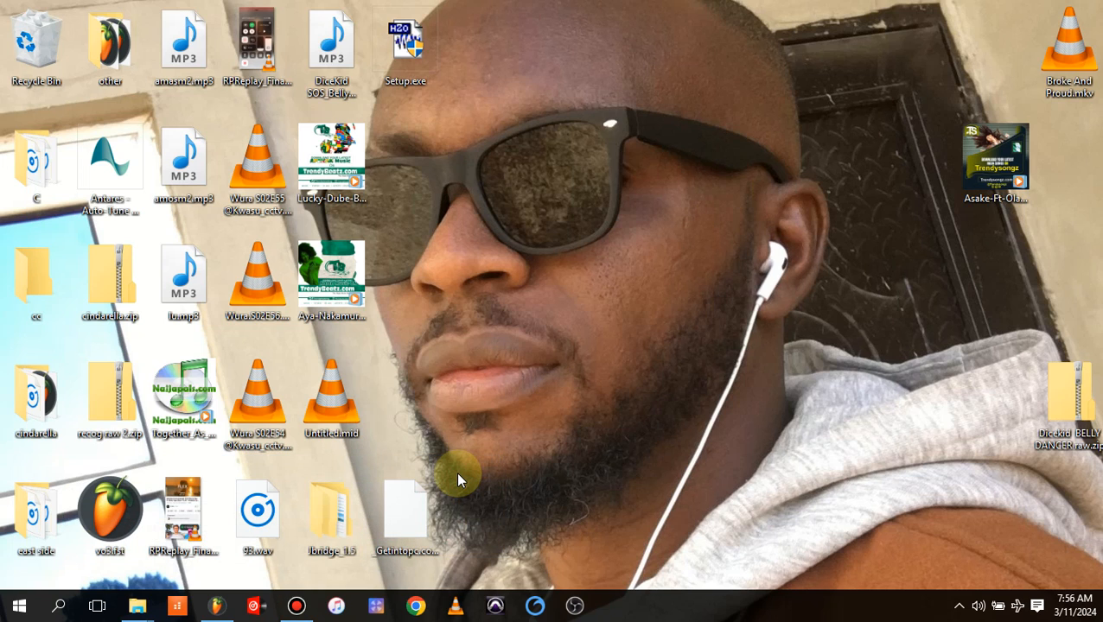
mouse_move(522, 474)
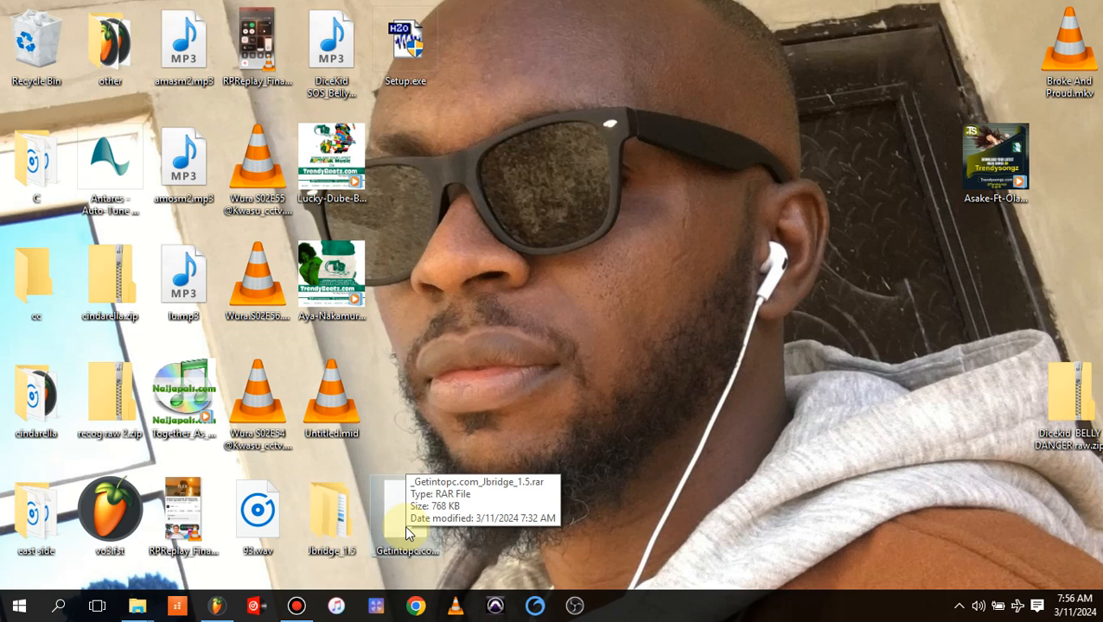
mouse_move(567, 425)
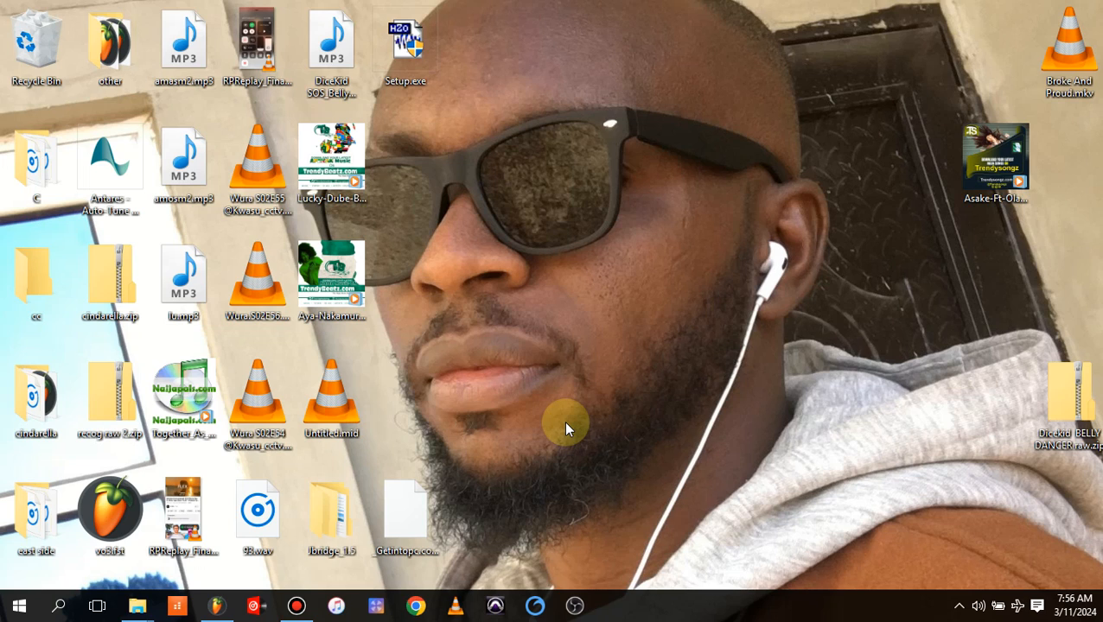
mouse_move(529, 387)
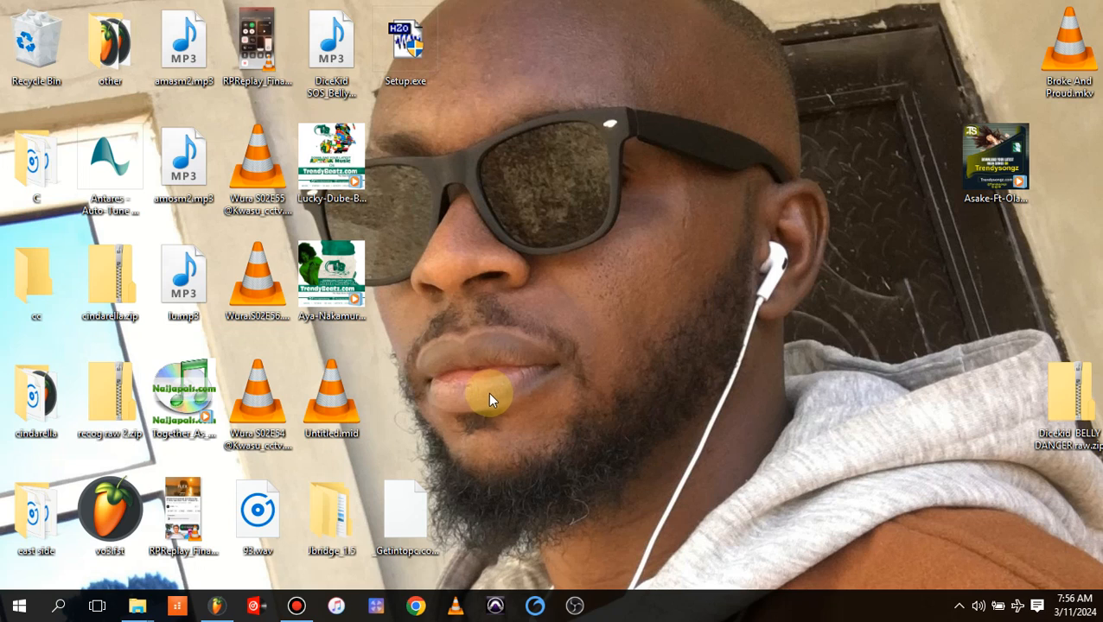
mouse_move(574, 400)
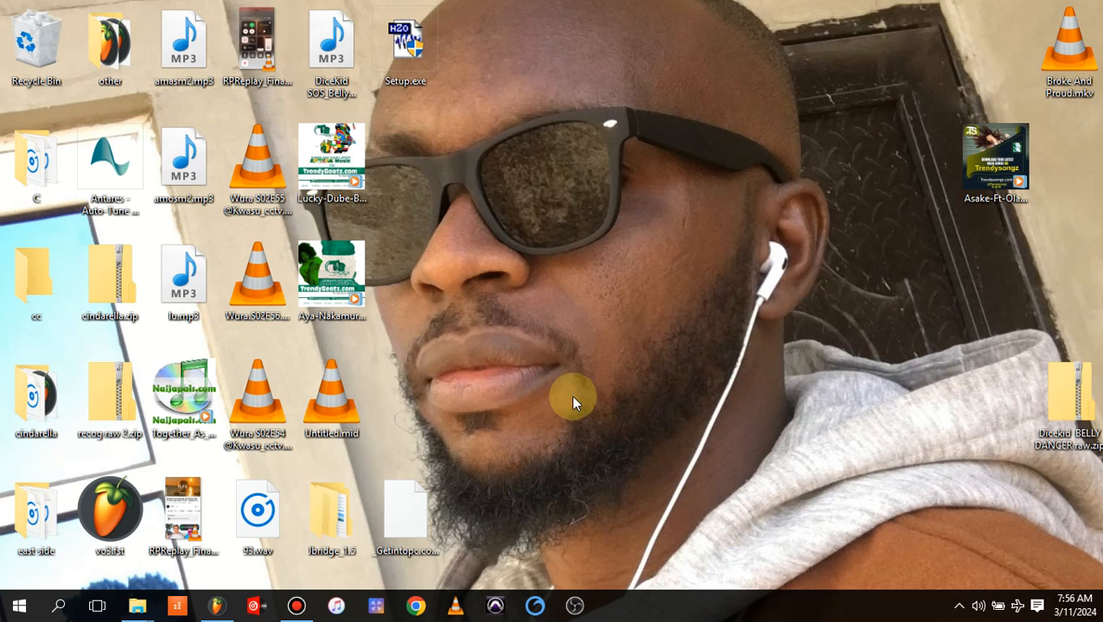
mouse_move(332, 518)
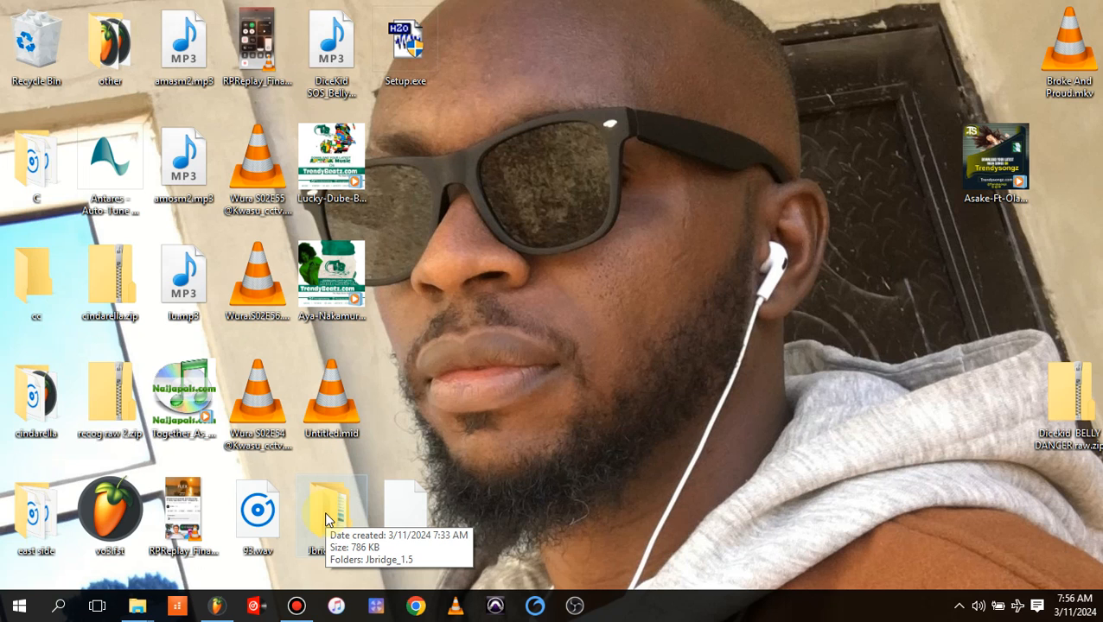
double_click(332, 505)
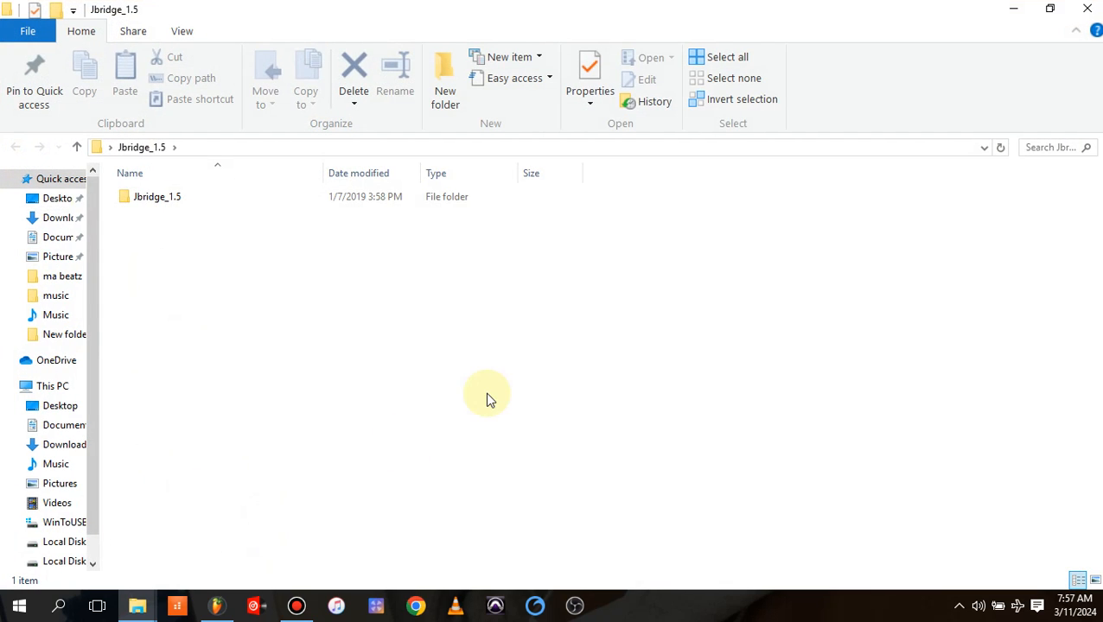
double_click(157, 197)
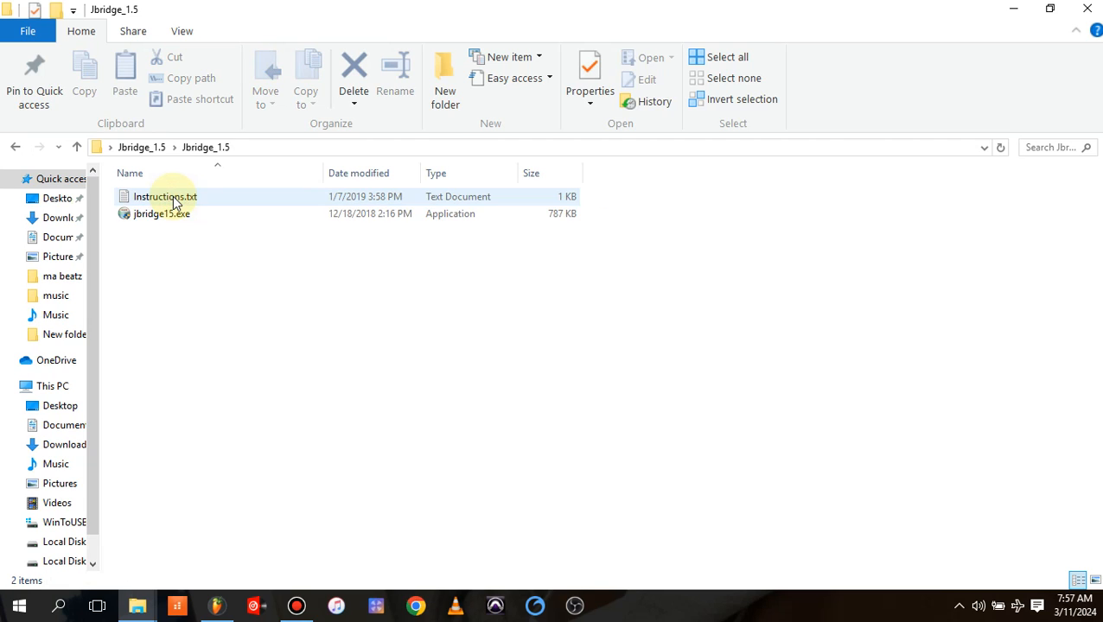
mouse_move(161, 214)
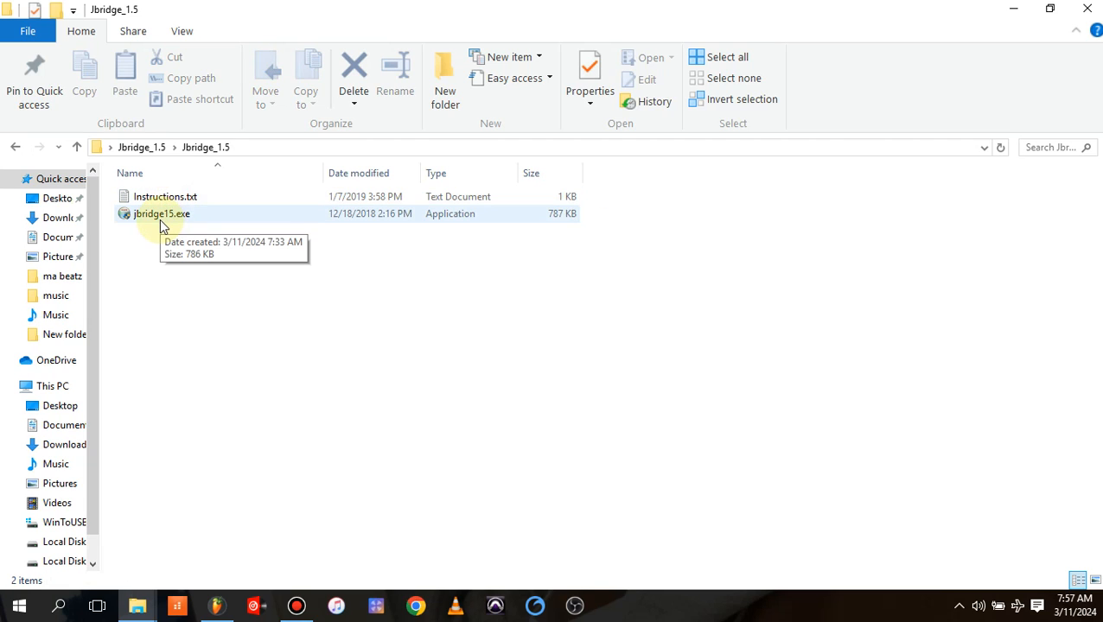
right_click(161, 215)
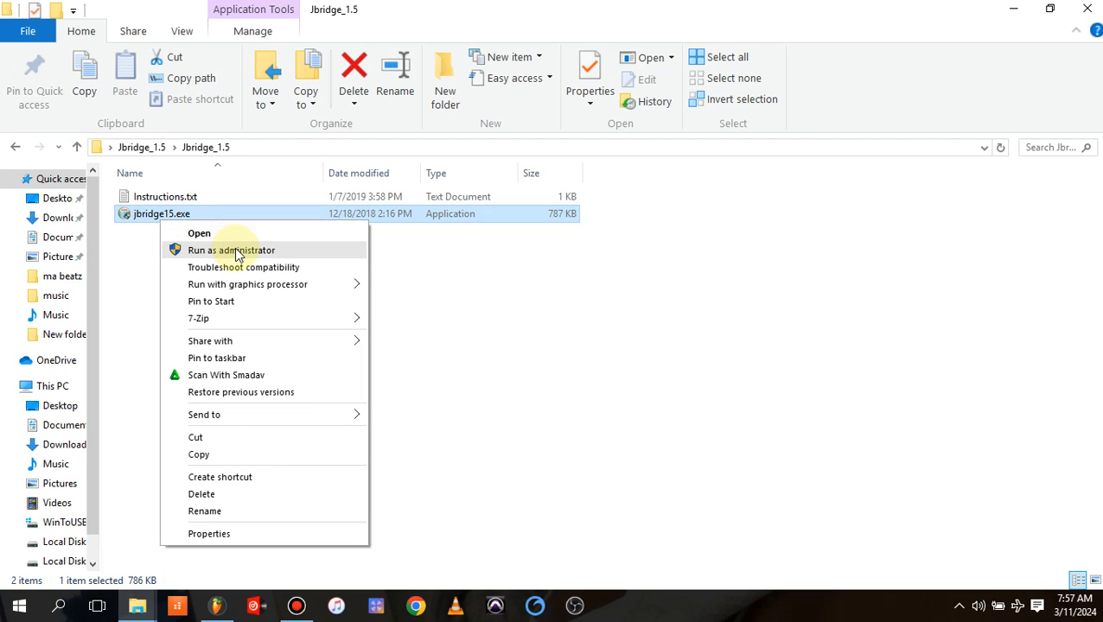
mouse_move(1014, 15)
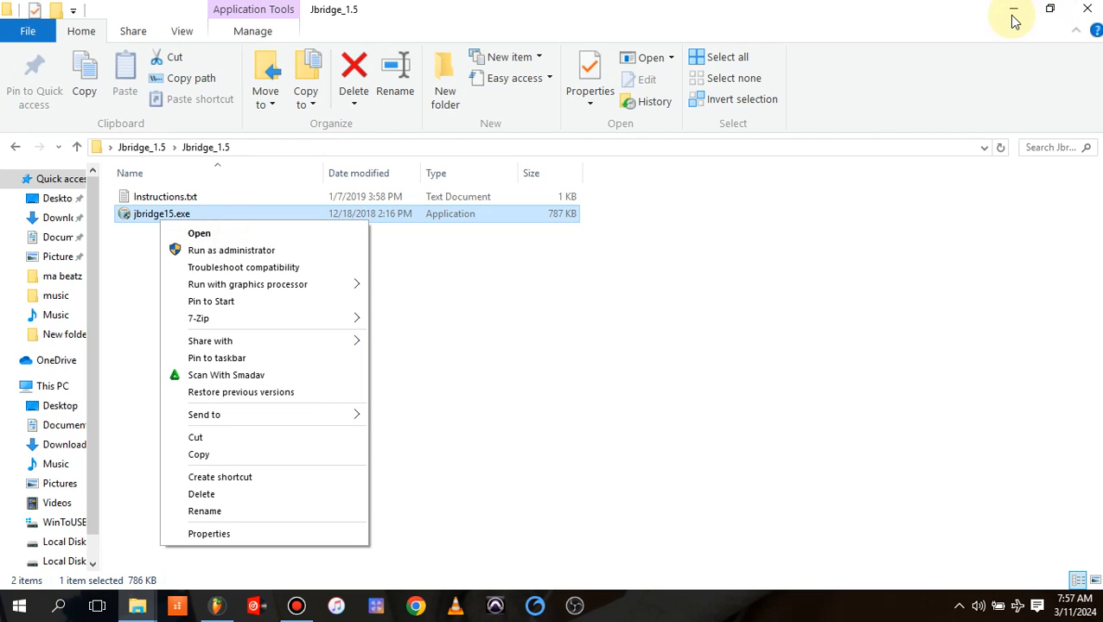
click(1013, 10)
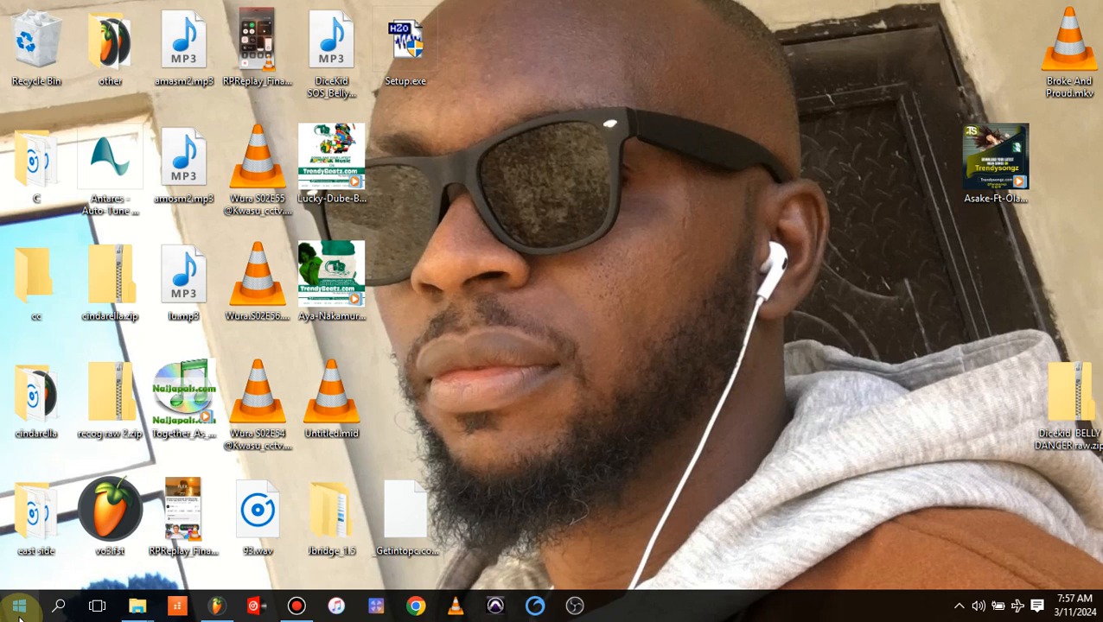
Launch jBridger from the Start menu's All apps list under Recently added.
click(17, 605)
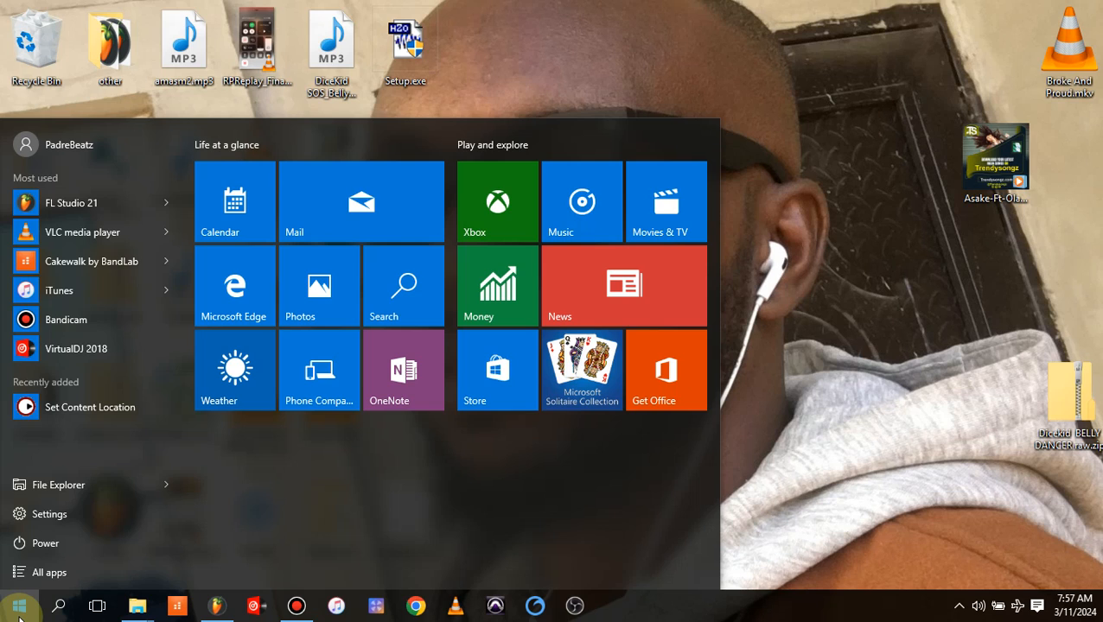
click(48, 573)
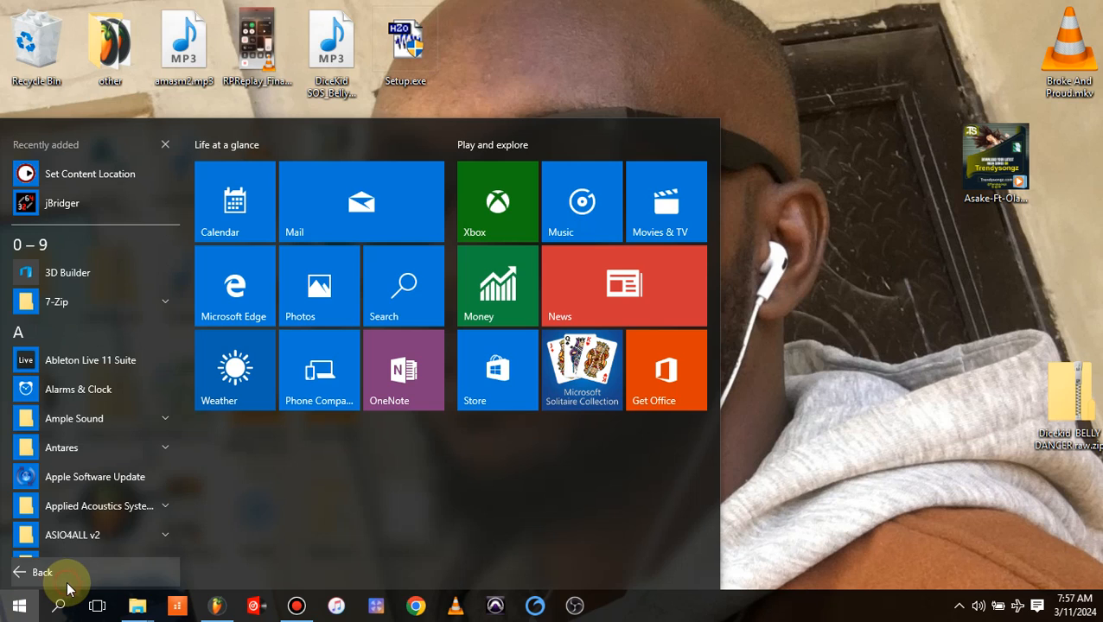
mouse_move(70, 204)
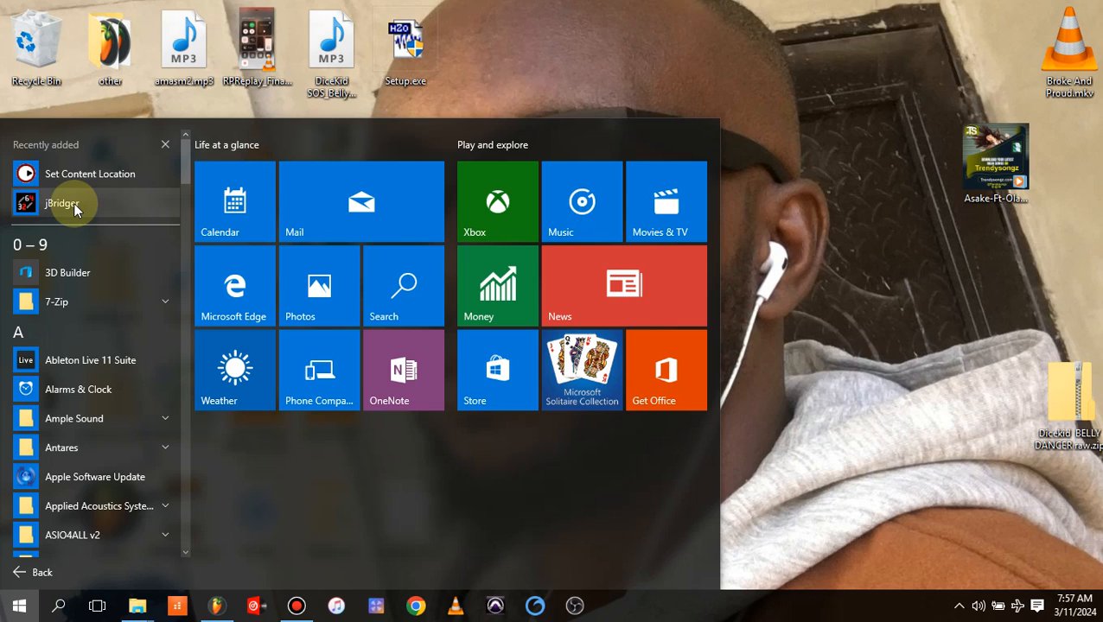
right_click(62, 204)
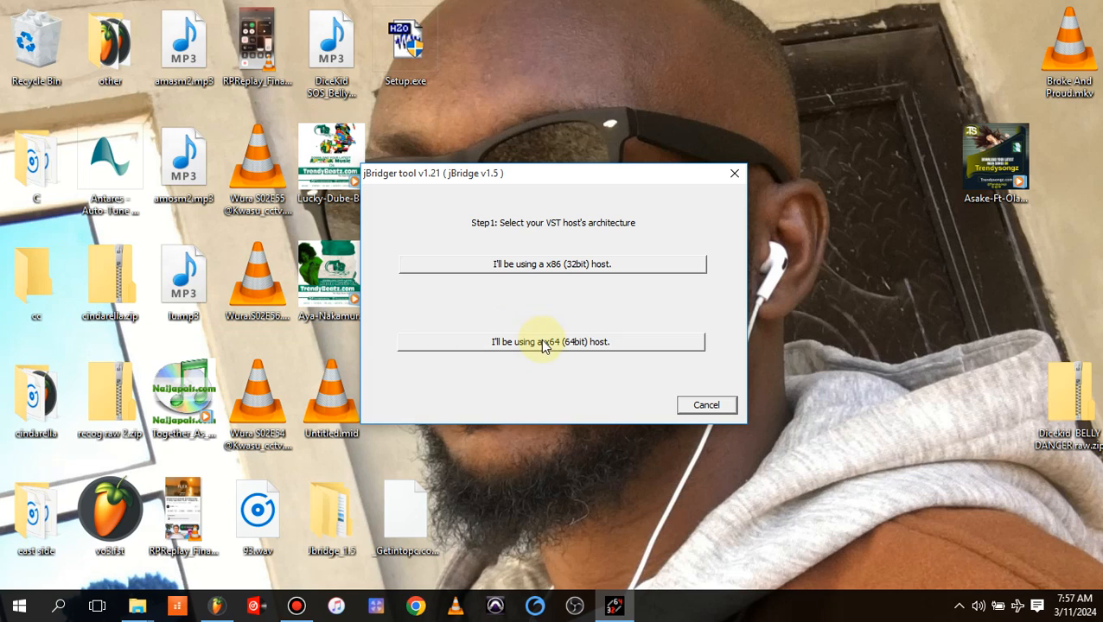
mouse_move(551, 349)
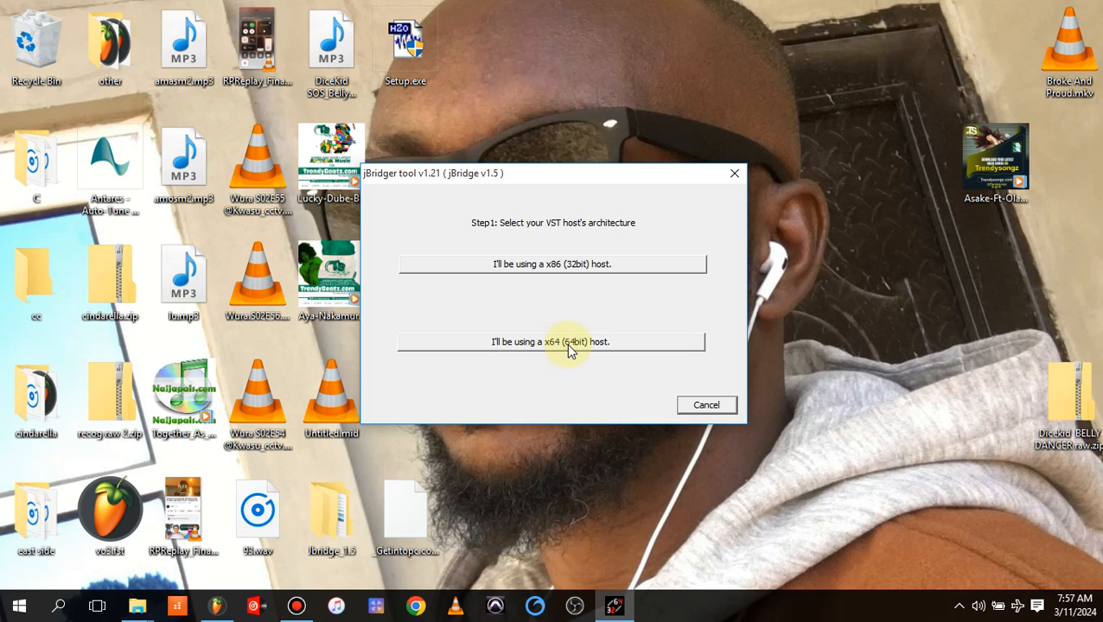
Declare the VST host as x64 (64-bit) in the jBridger wizard.
click(553, 342)
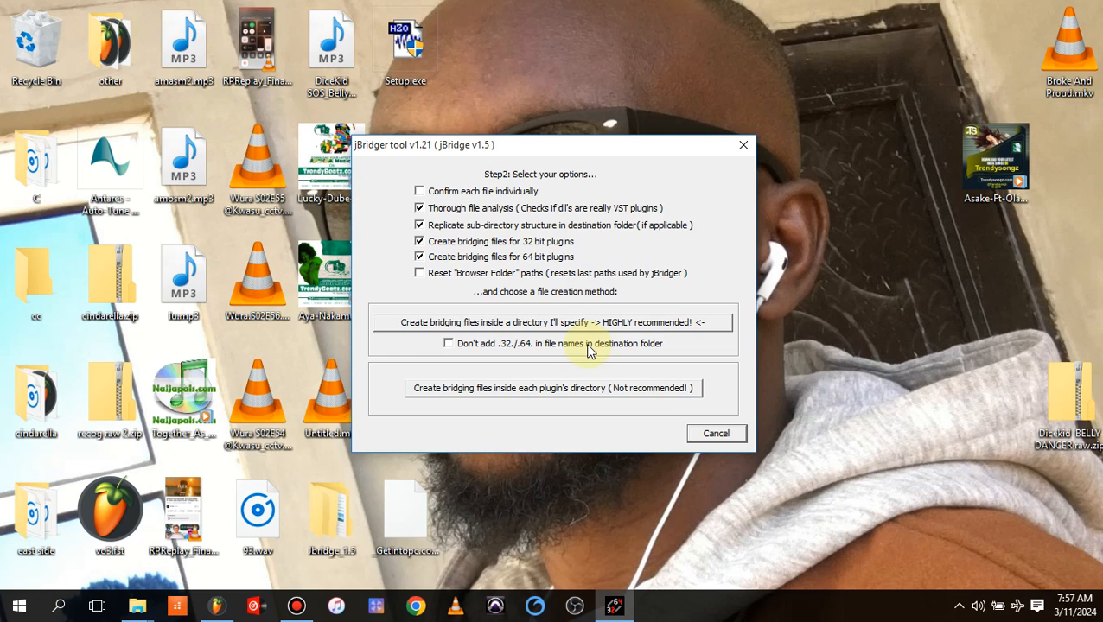
mouse_move(411, 328)
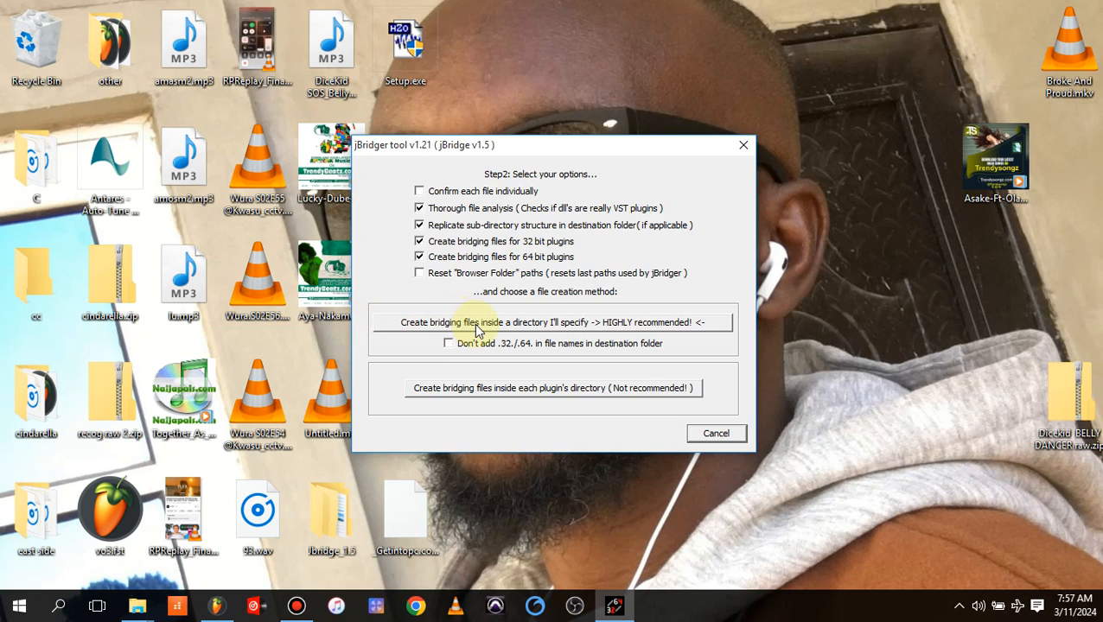
mouse_move(543, 329)
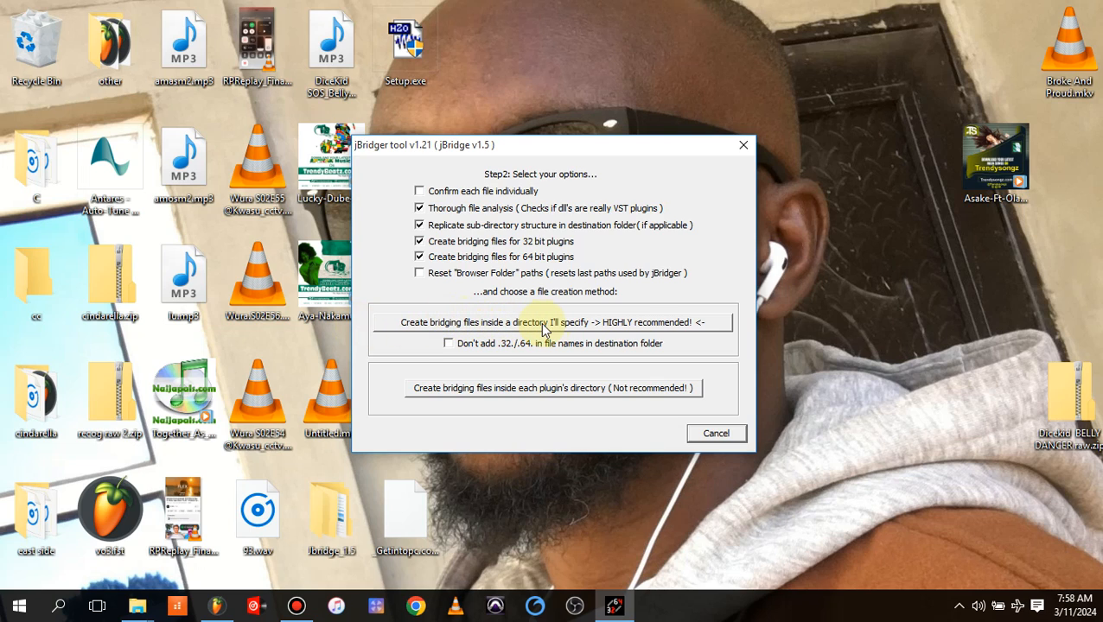
mouse_move(614, 330)
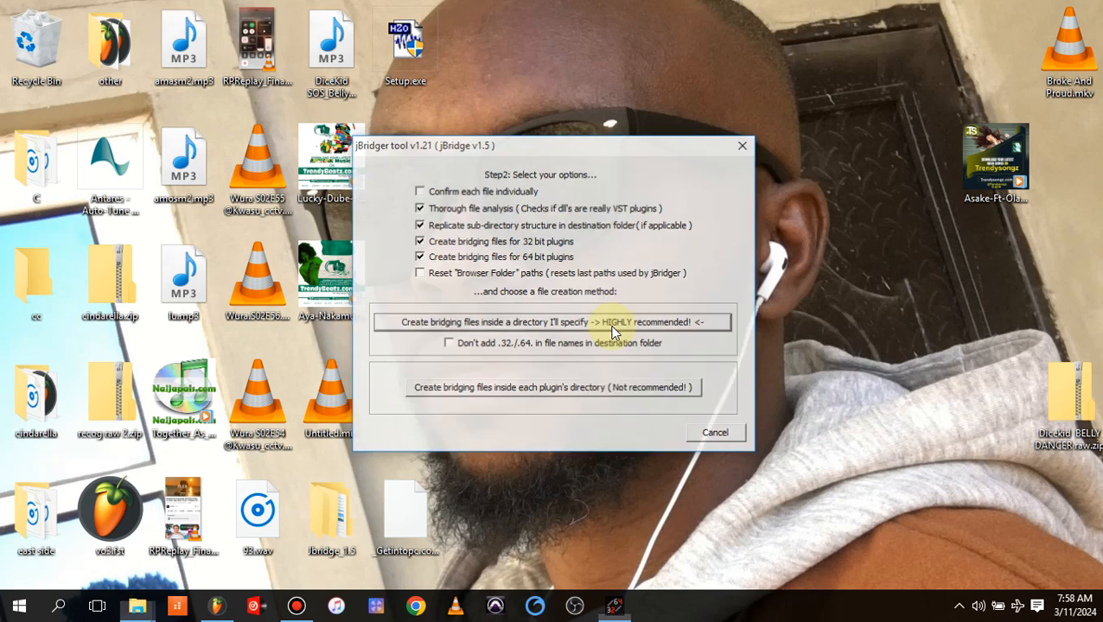
Choose to create bridging files in a chosen directory and browse down the C: drive.
click(545, 322)
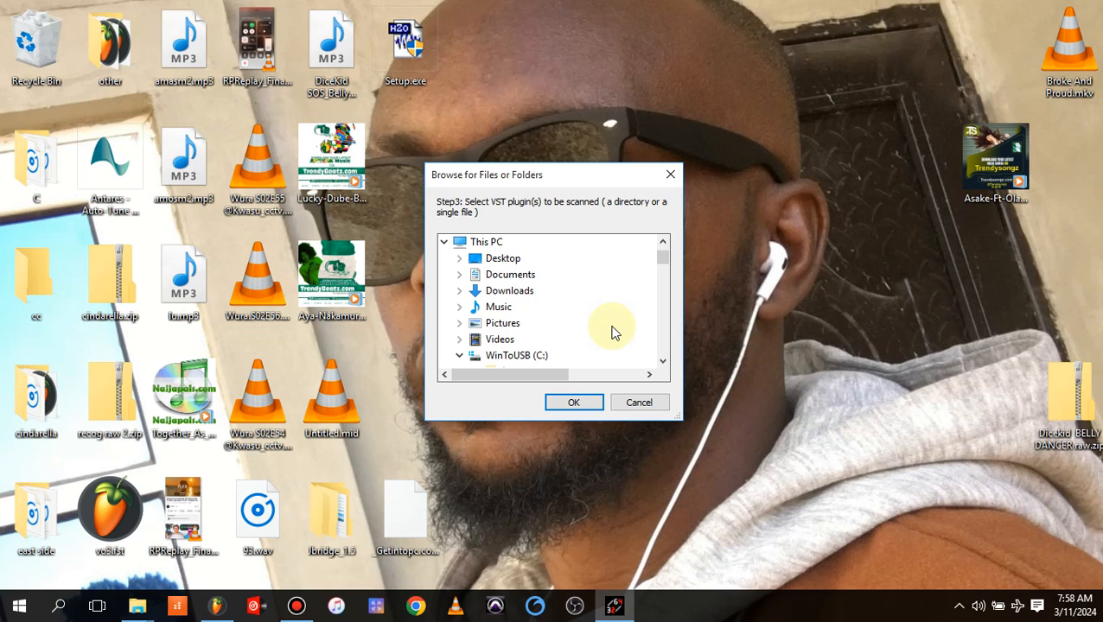
mouse_move(631, 304)
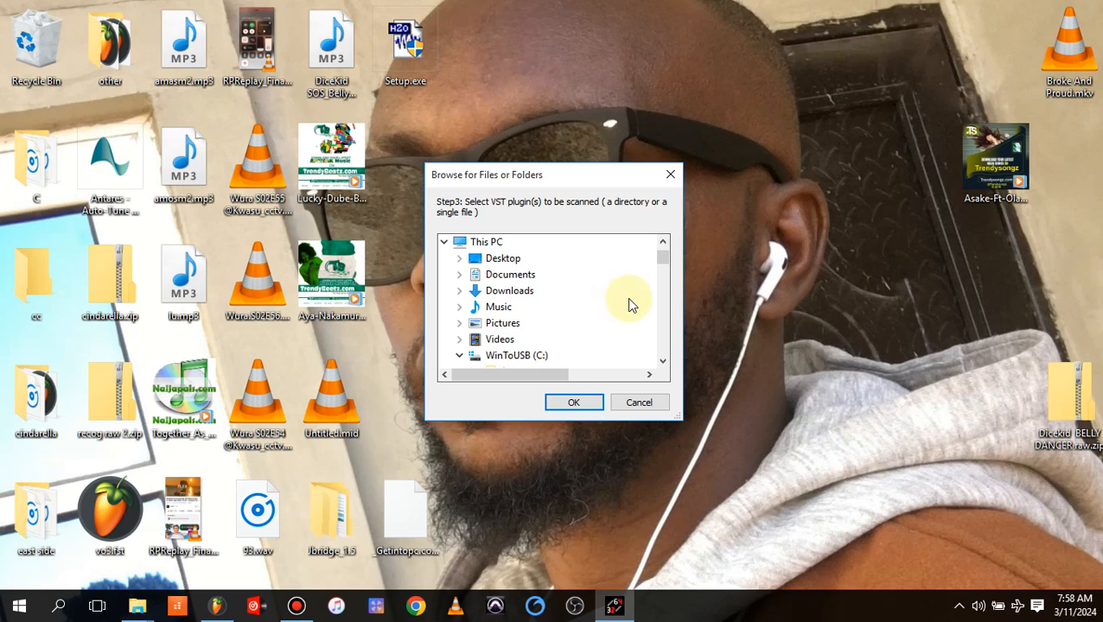
click(662, 263)
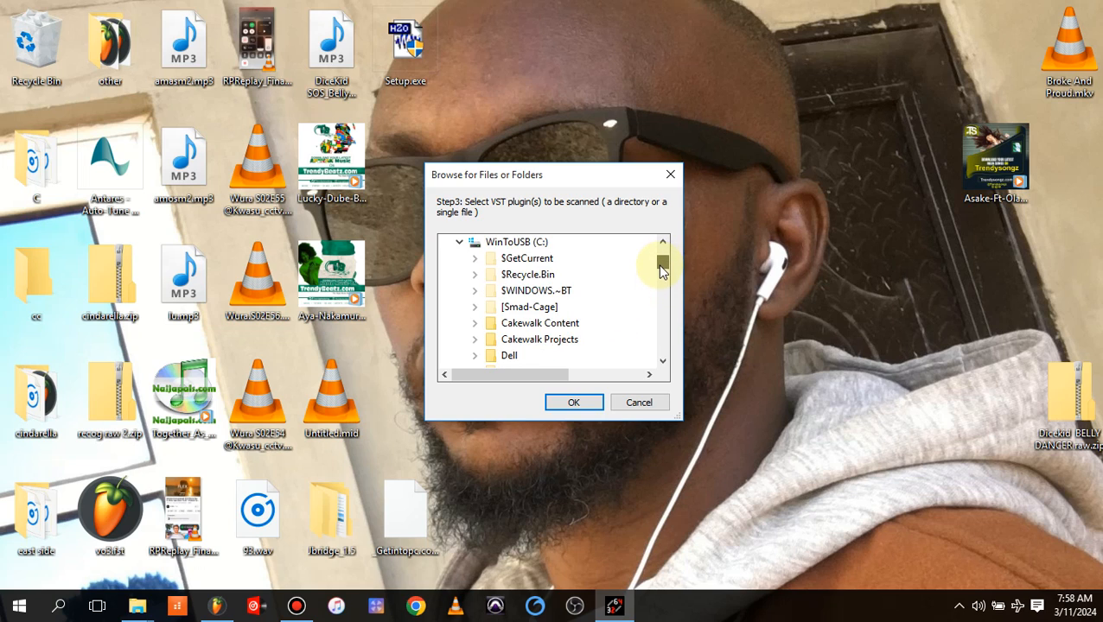
scroll(down, 3)
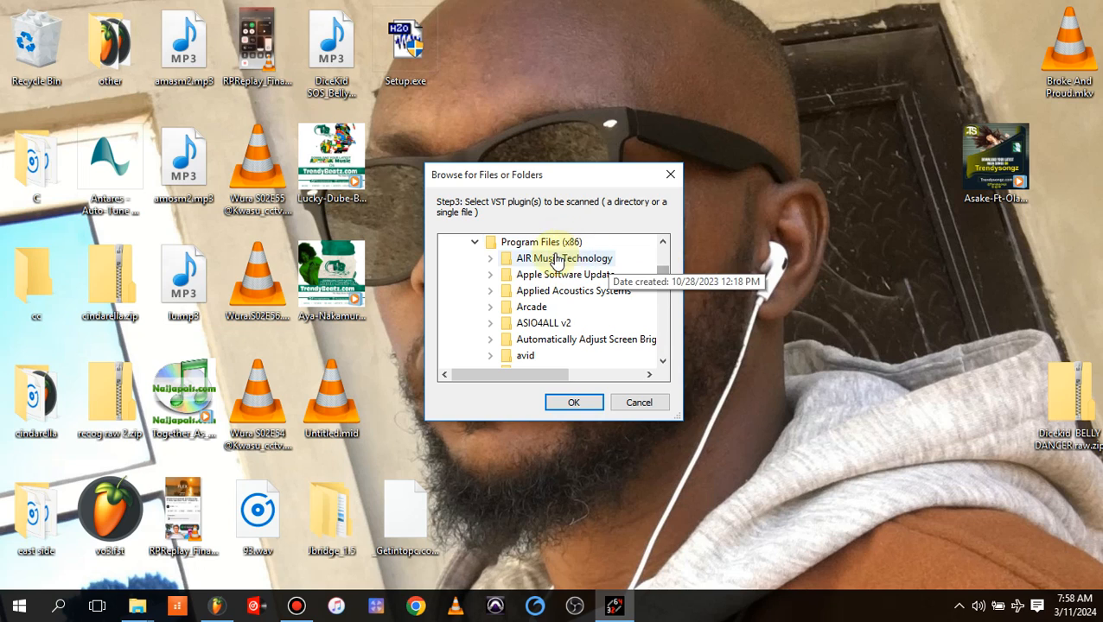
mouse_move(662, 277)
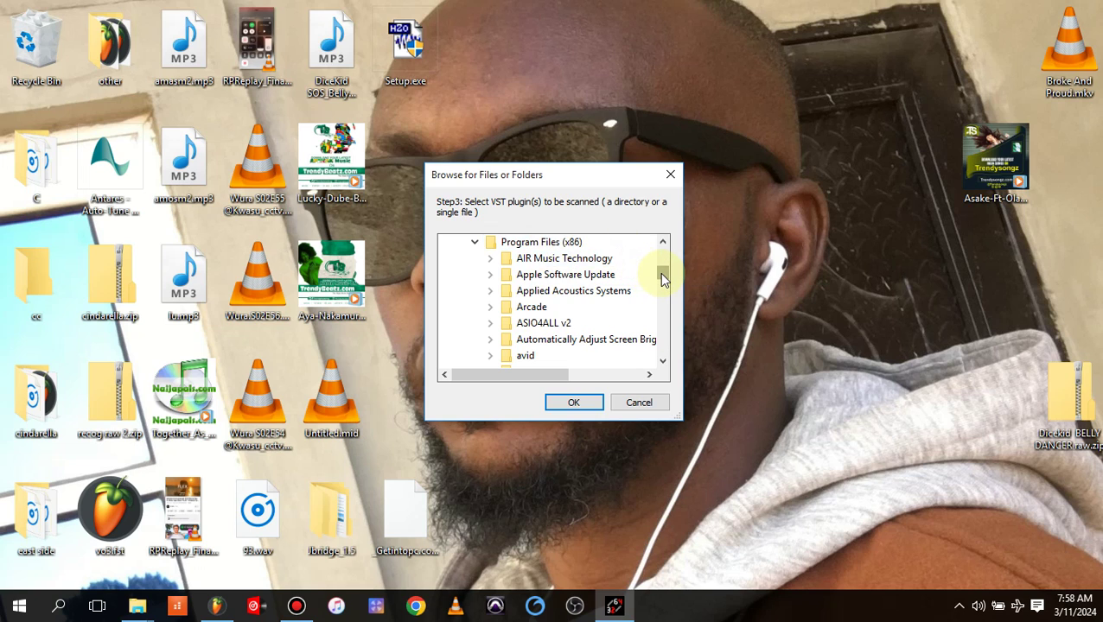
scroll(down, 3)
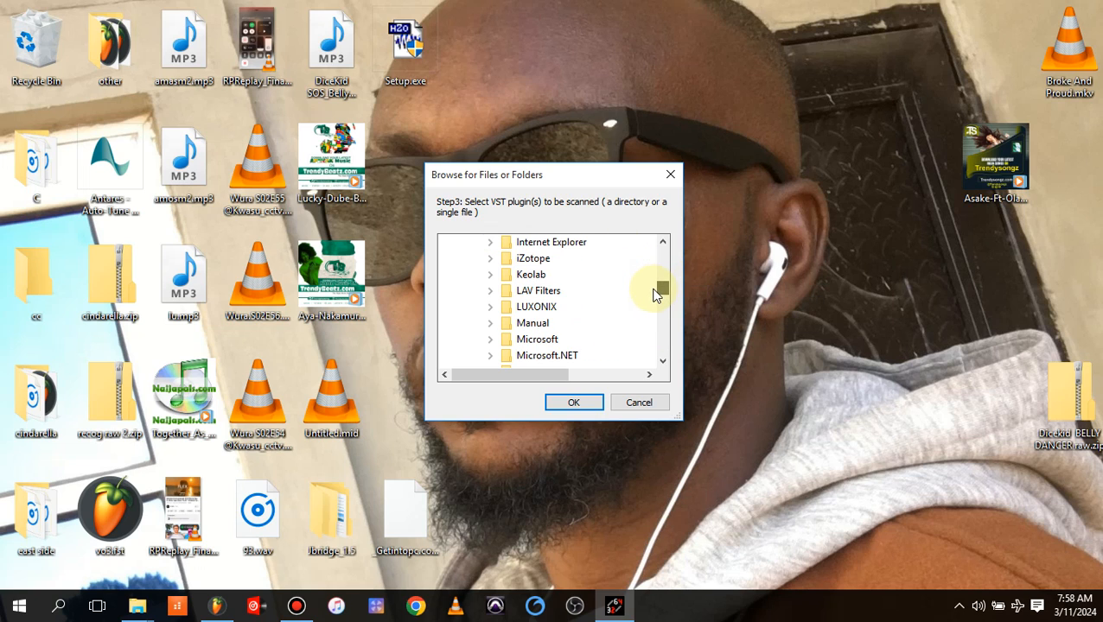
scroll(down, 3)
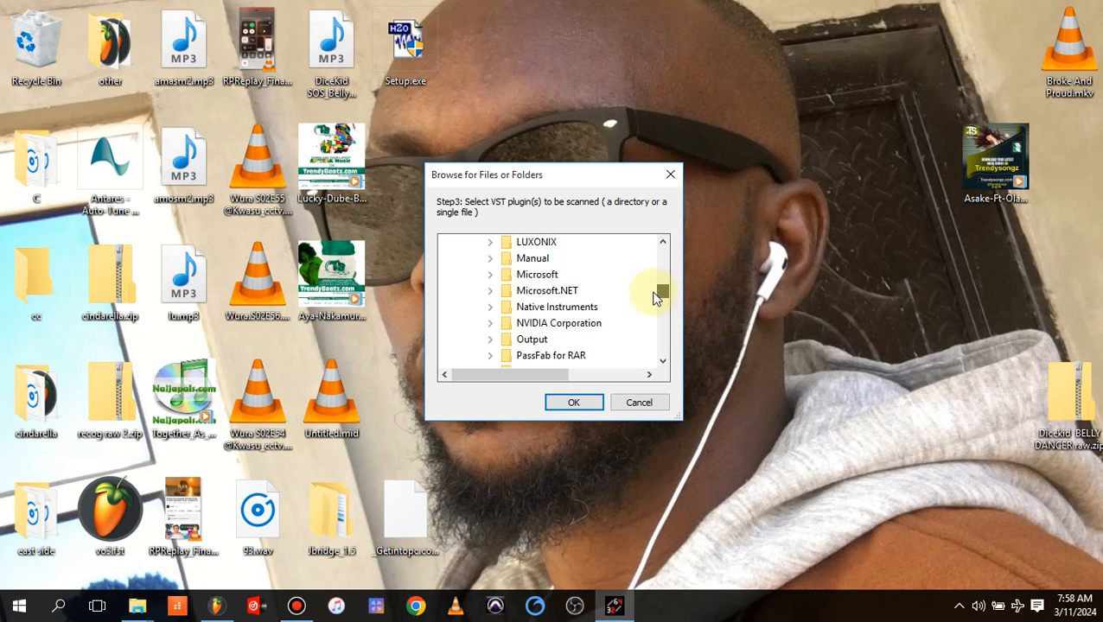
scroll(down, 3)
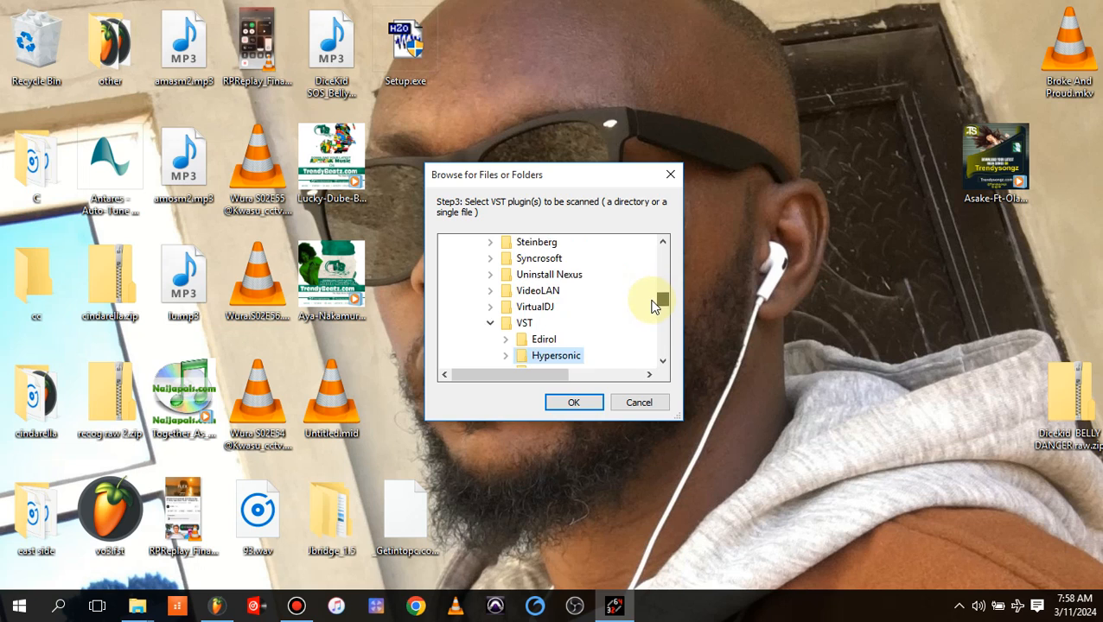
scroll(down, 3)
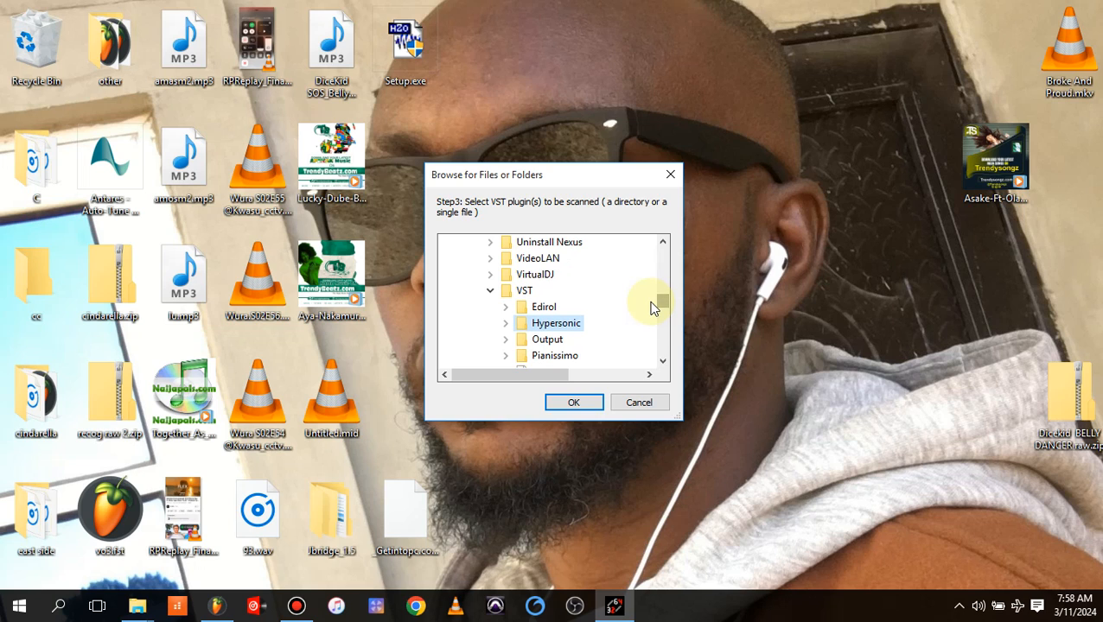
mouse_move(595, 339)
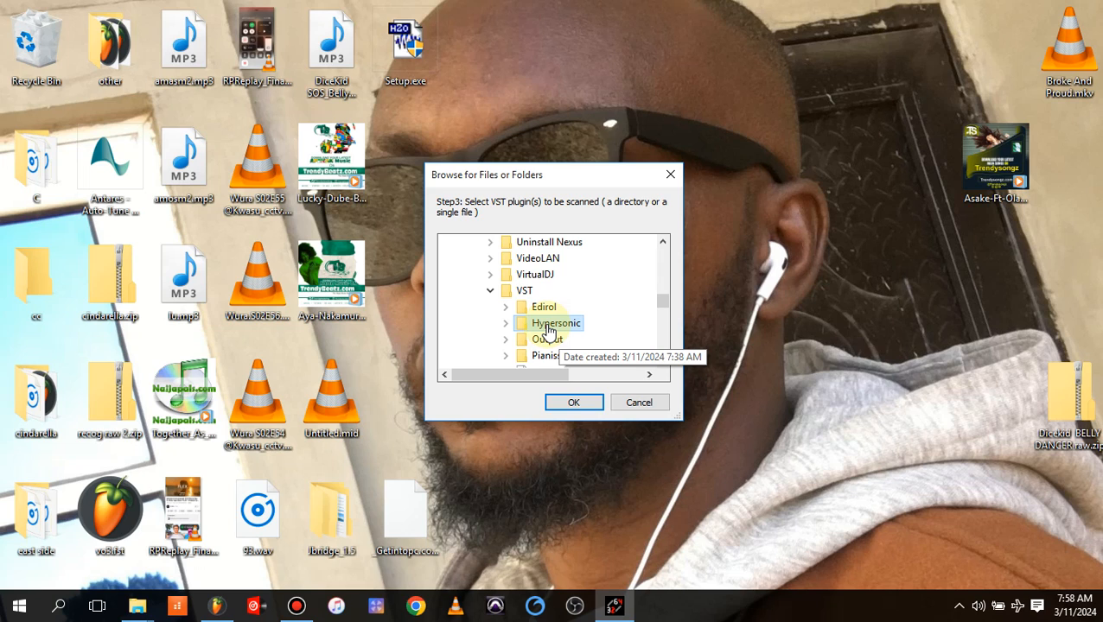
Select the Hypersonic folder under VST as the plugin to scan.
click(507, 324)
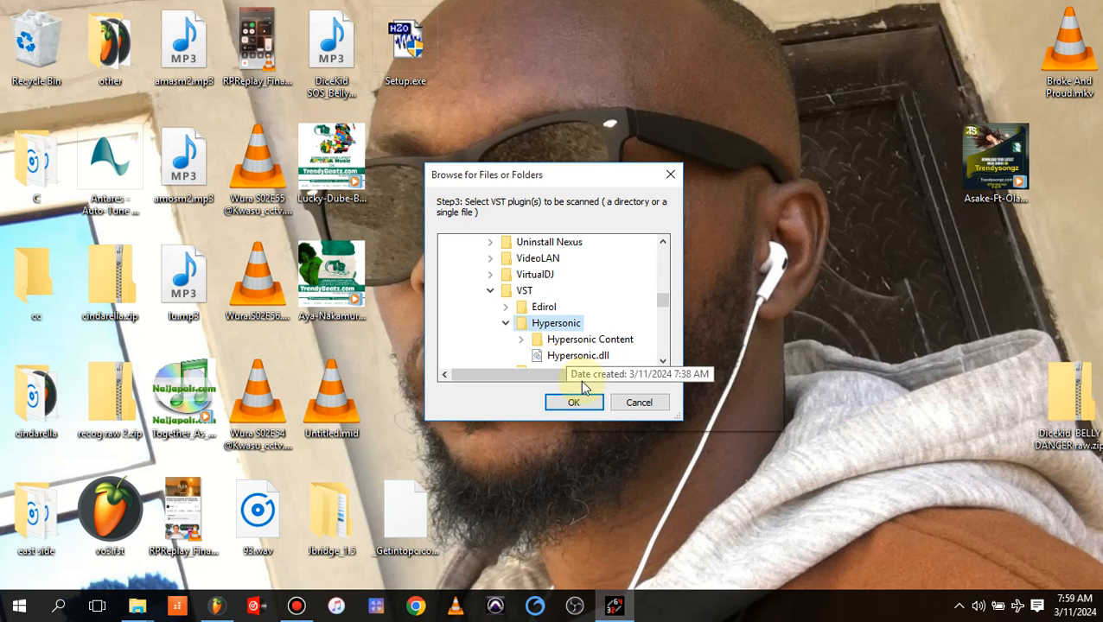
click(574, 401)
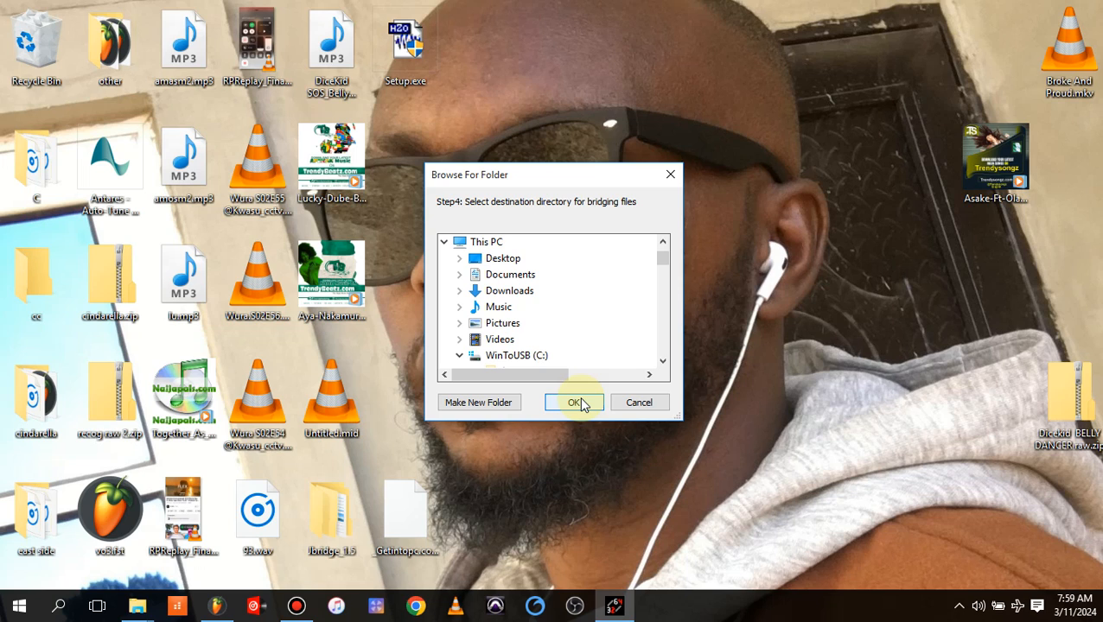
mouse_move(709, 275)
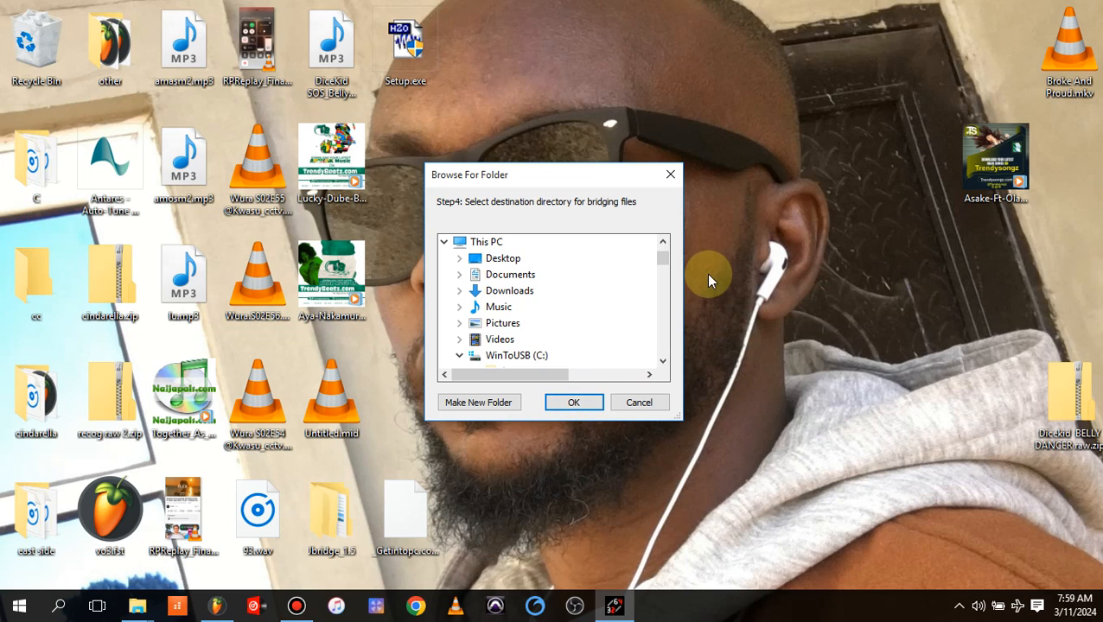
Expand Program Files (x86) and then VSTPlugins in the destination folder browser.
scroll(down, 3)
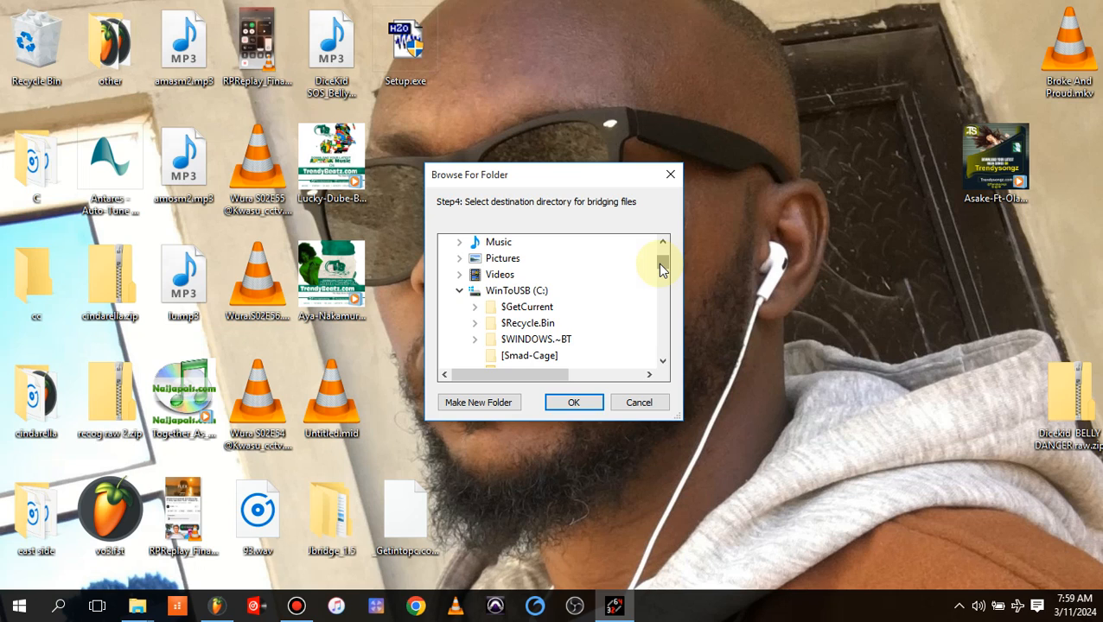
scroll(down, 3)
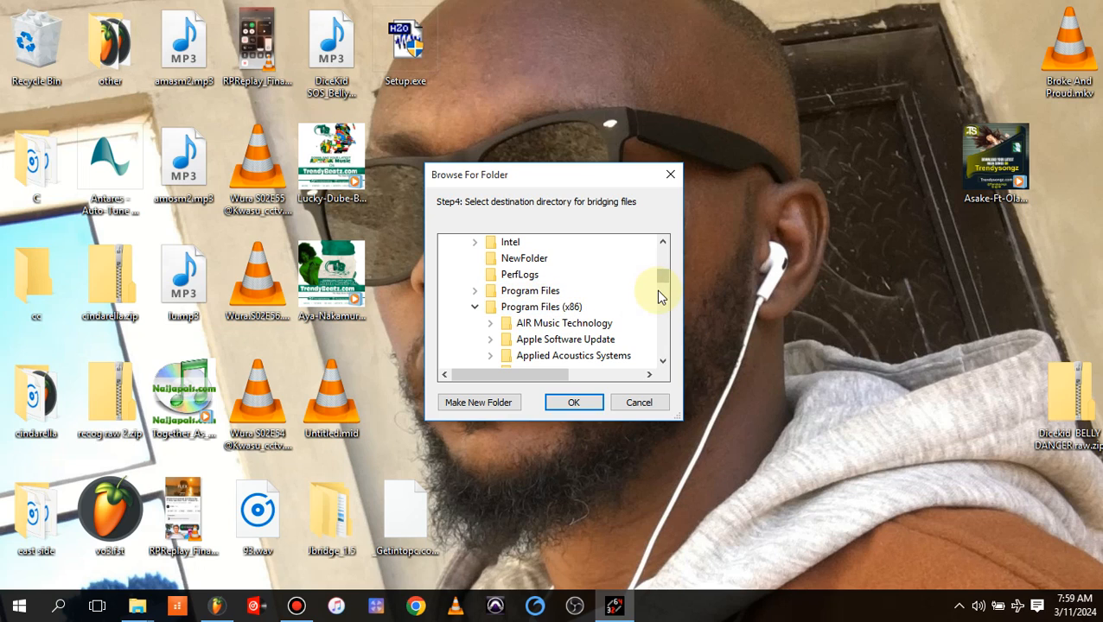
scroll(down, 3)
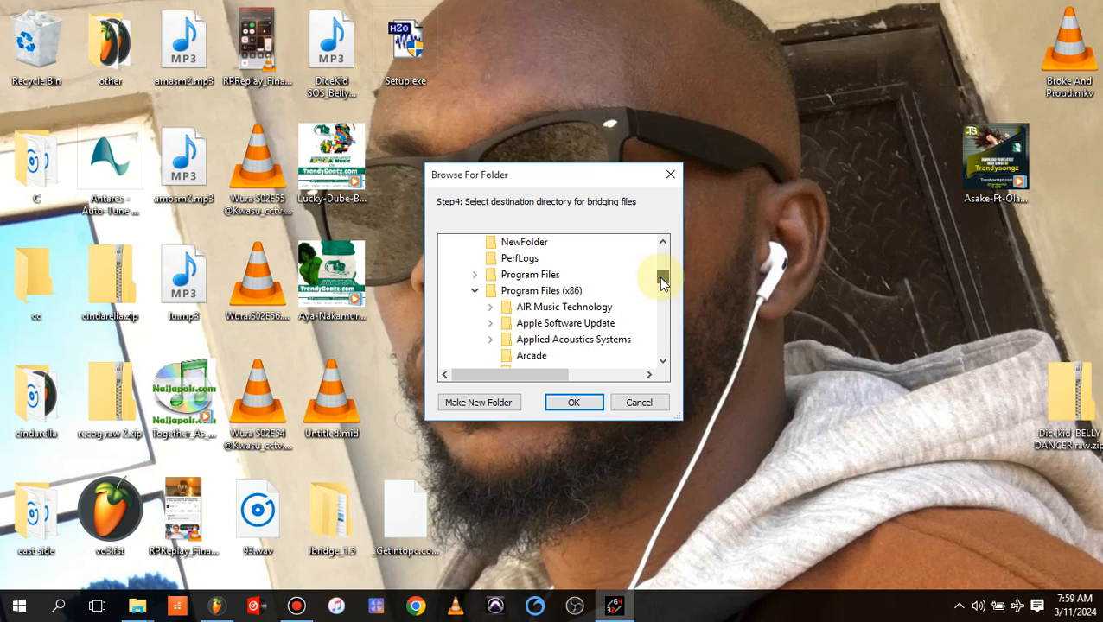
mouse_move(474, 284)
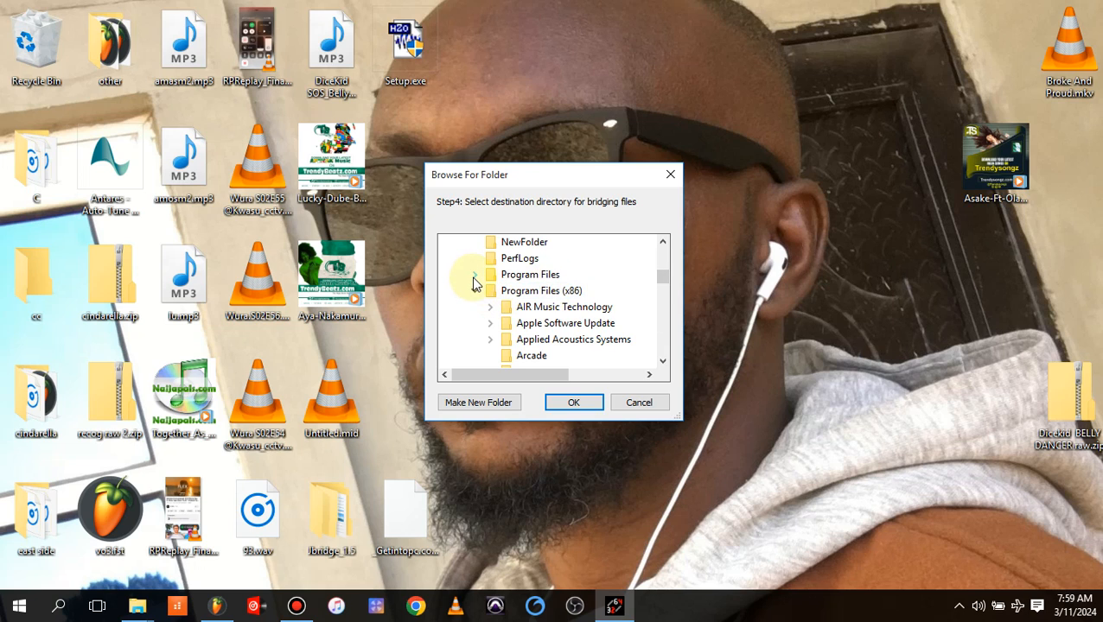
click(474, 274)
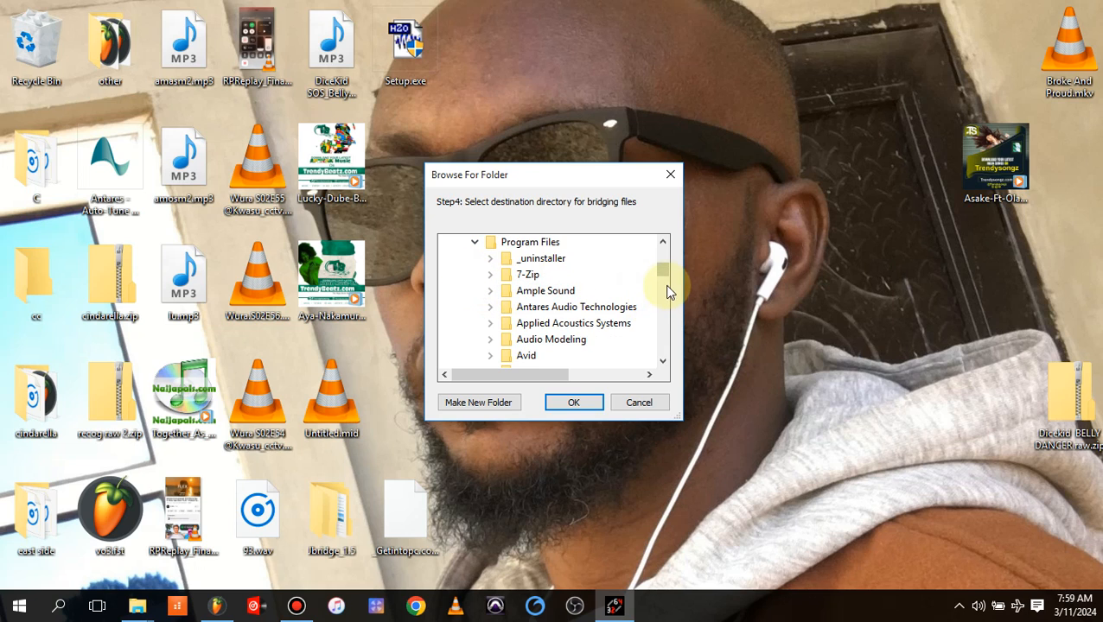
scroll(down, 3)
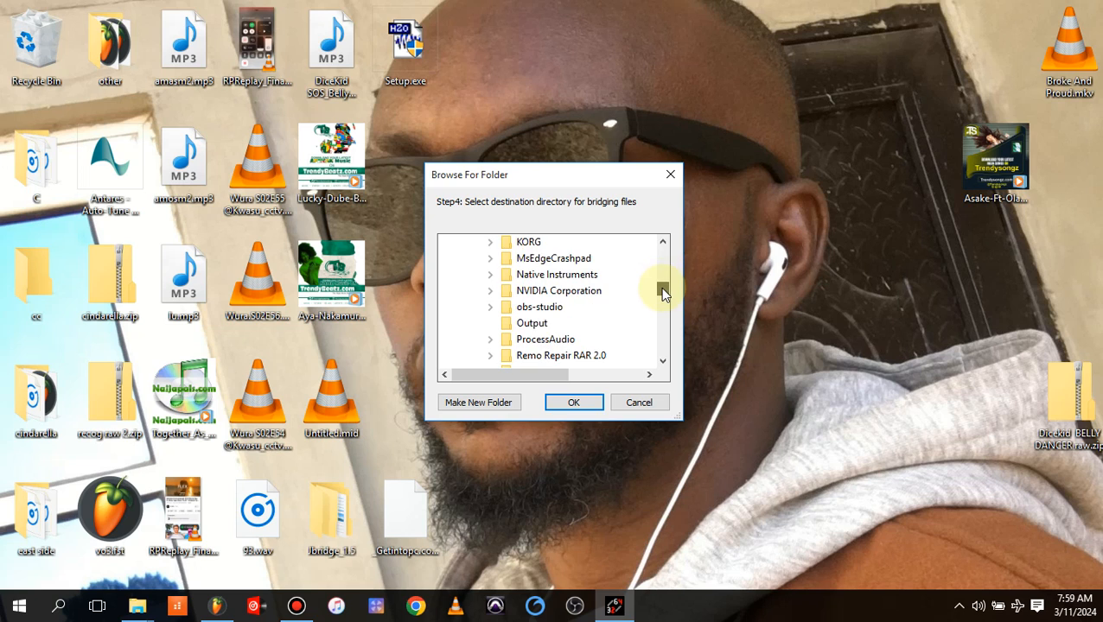
scroll(down, 3)
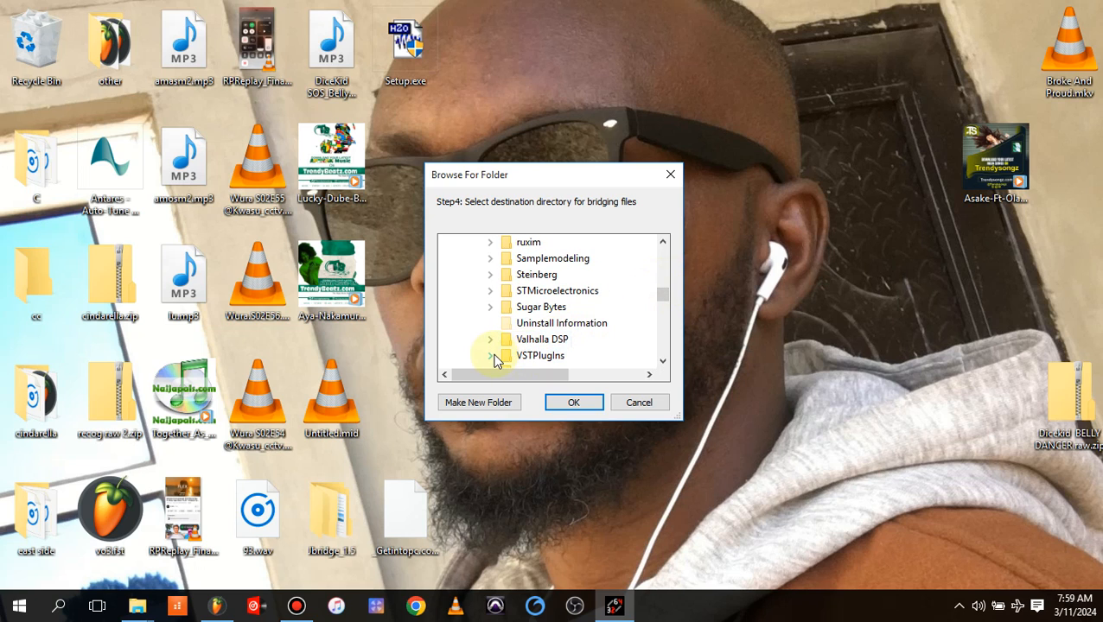
click(491, 356)
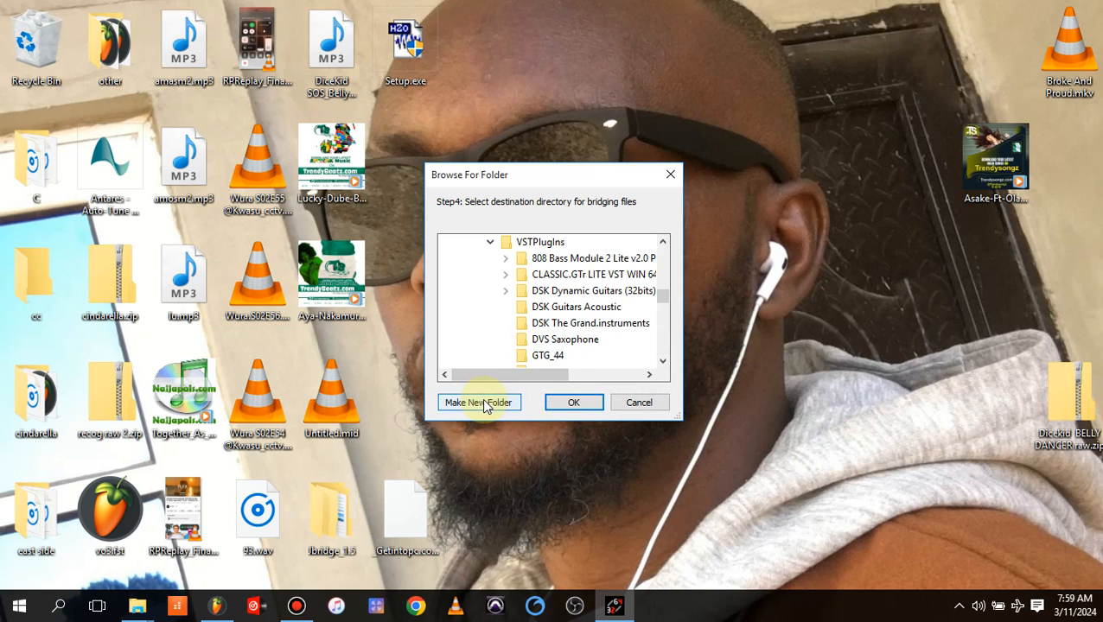
Make a new folder inside VST and confirm it as the bridging destination.
click(479, 401)
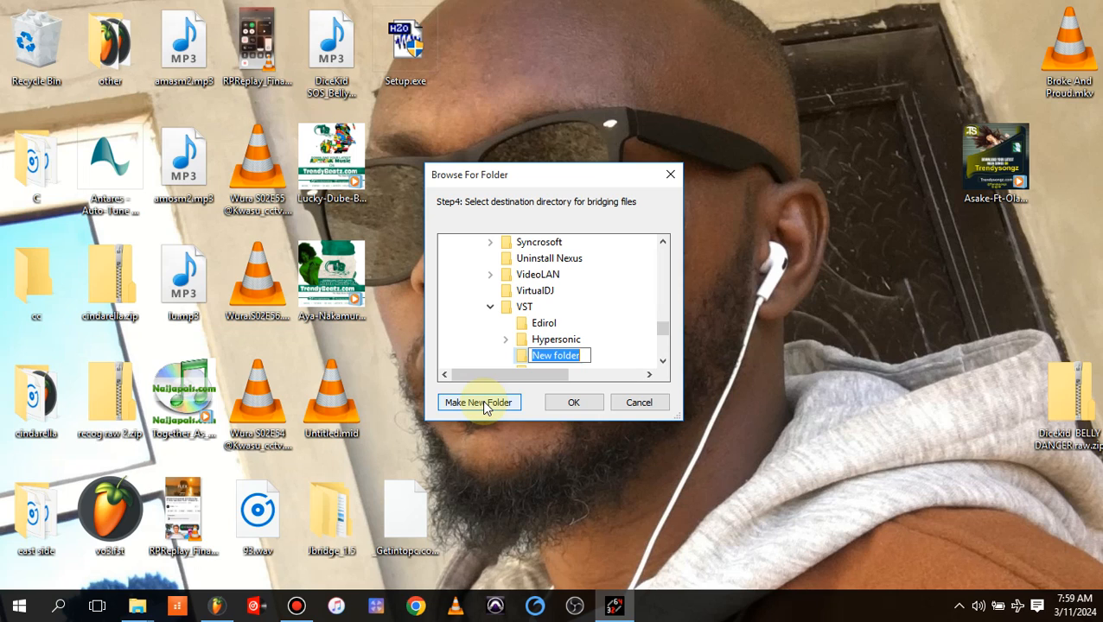
text(g)
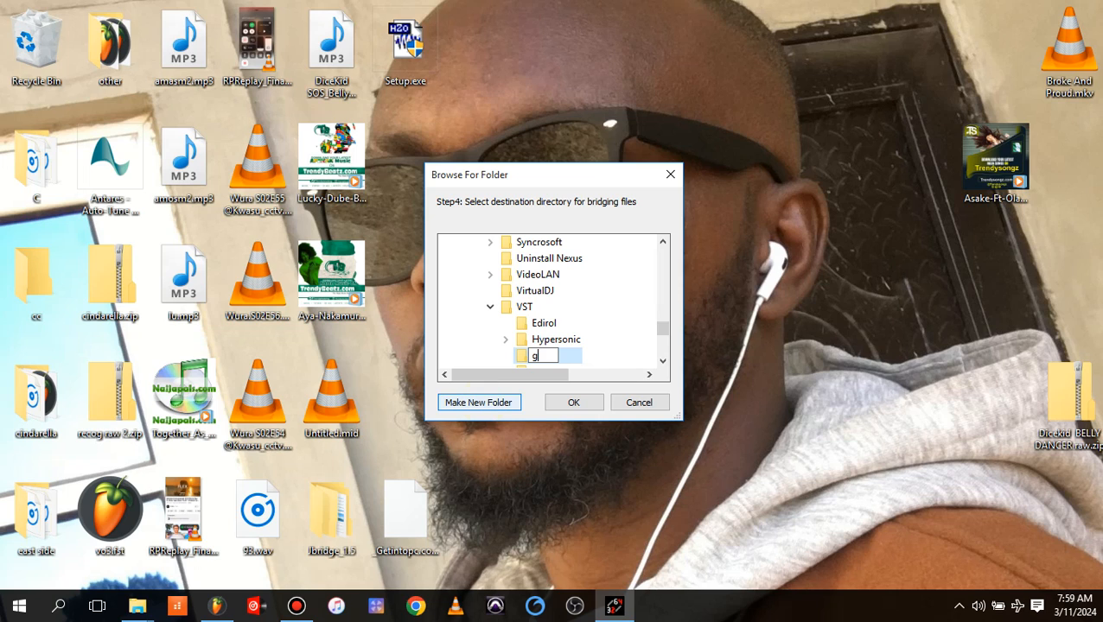
key(backspace)
text(jnh)
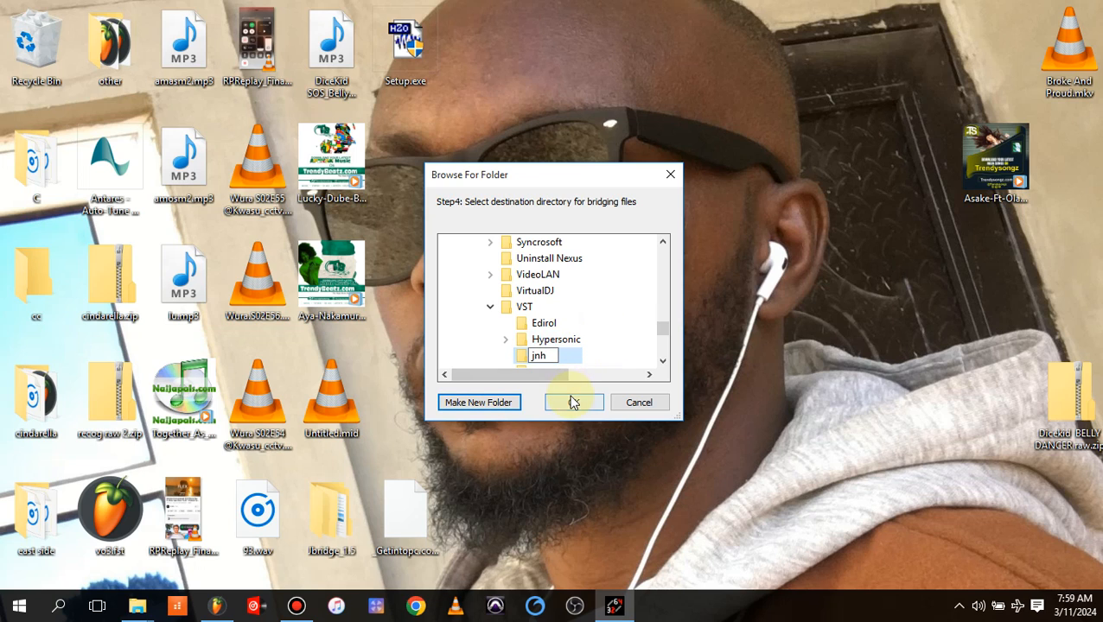
click(574, 401)
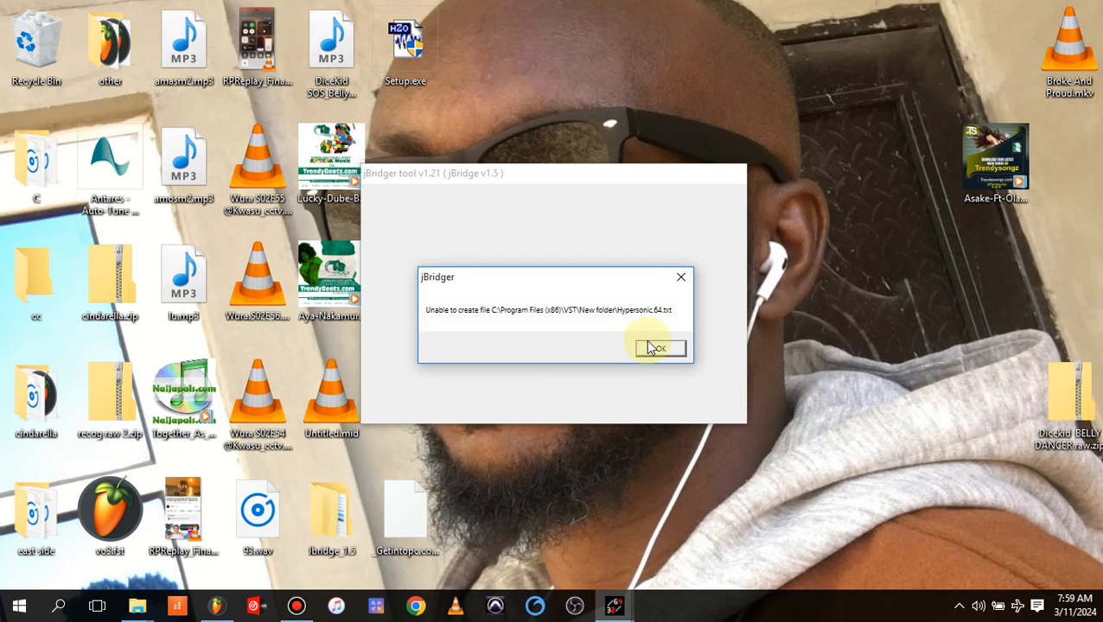
Dismiss the file creation and copy path error messages until the desktop shows.
click(659, 347)
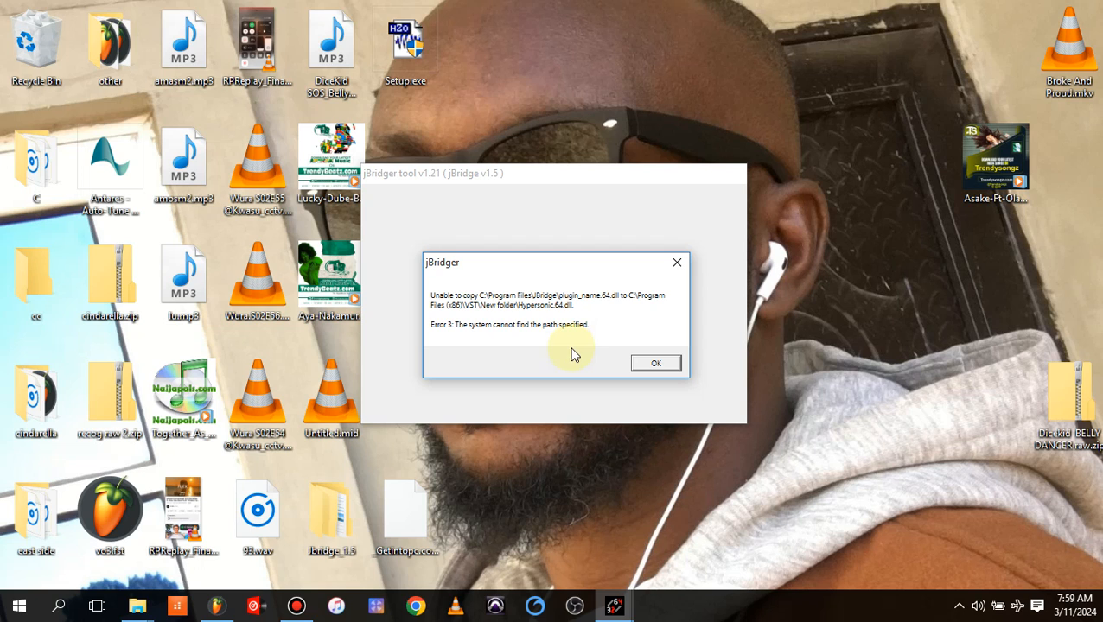
mouse_move(554, 346)
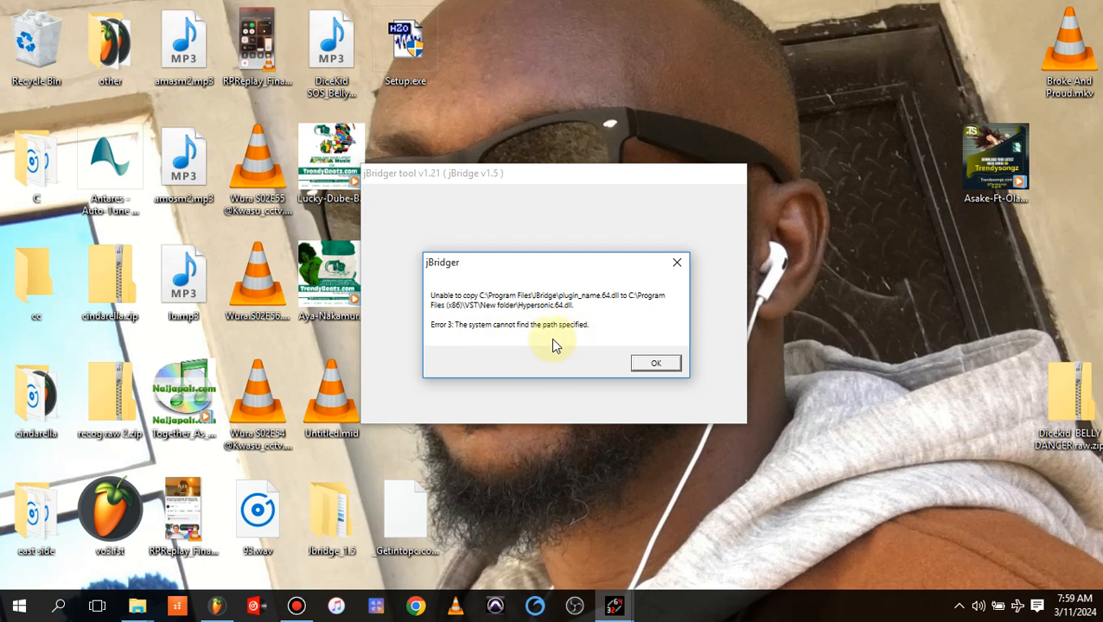
click(653, 363)
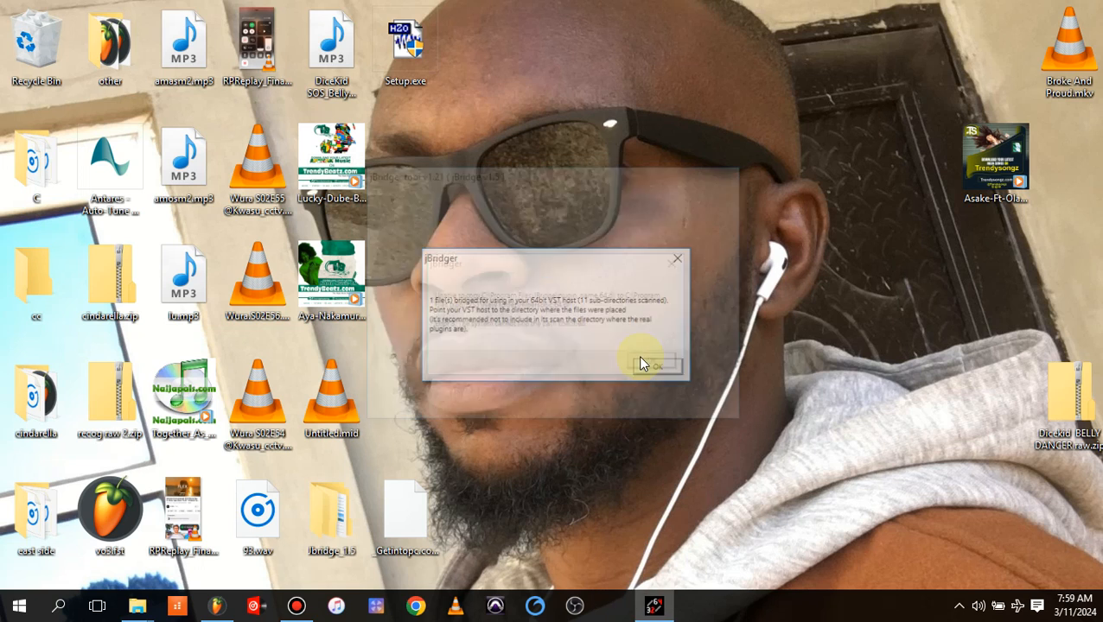
click(653, 363)
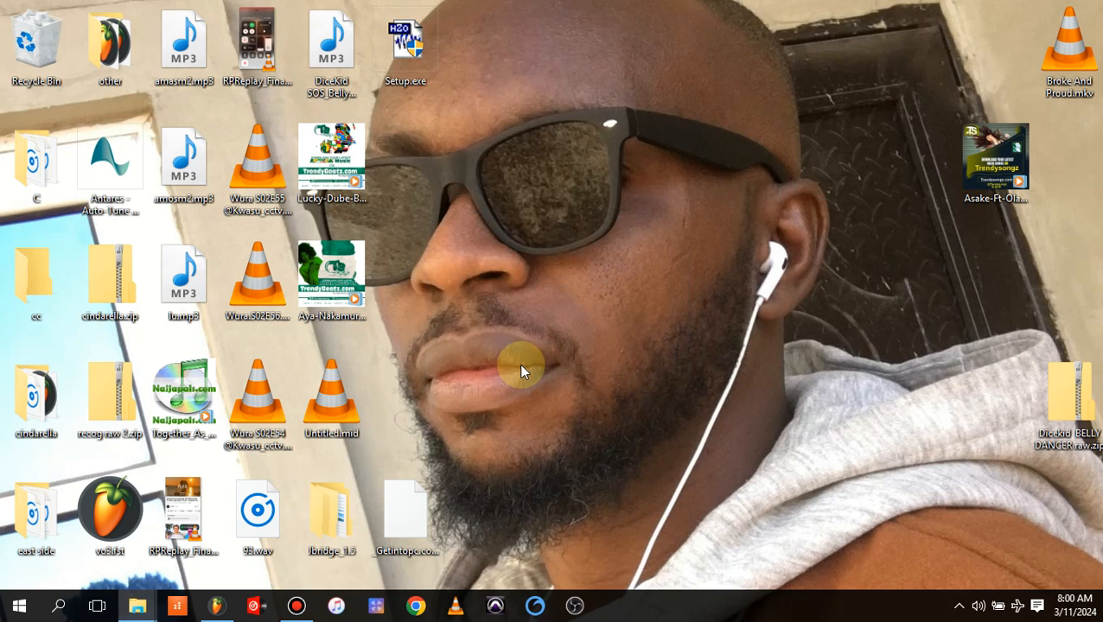
click(218, 605)
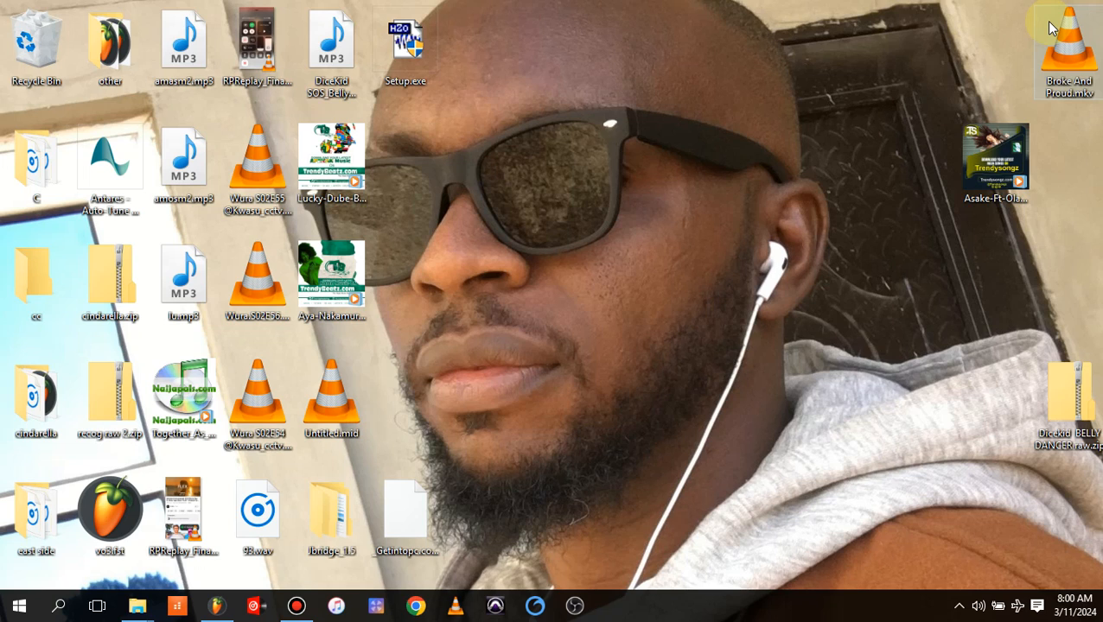
mouse_move(211, 605)
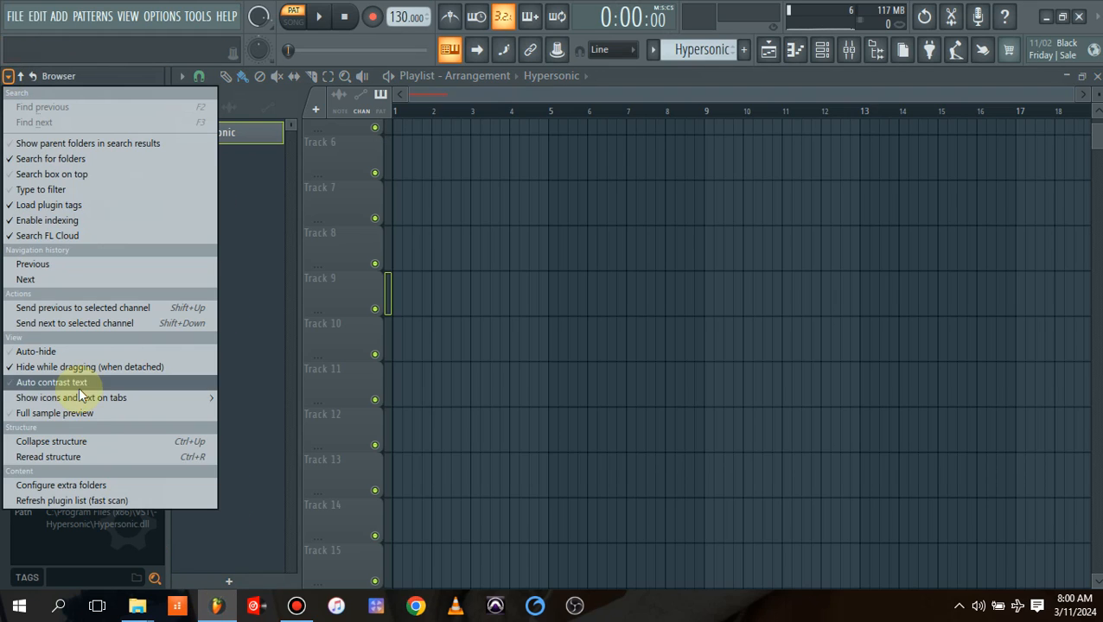
mouse_move(83, 501)
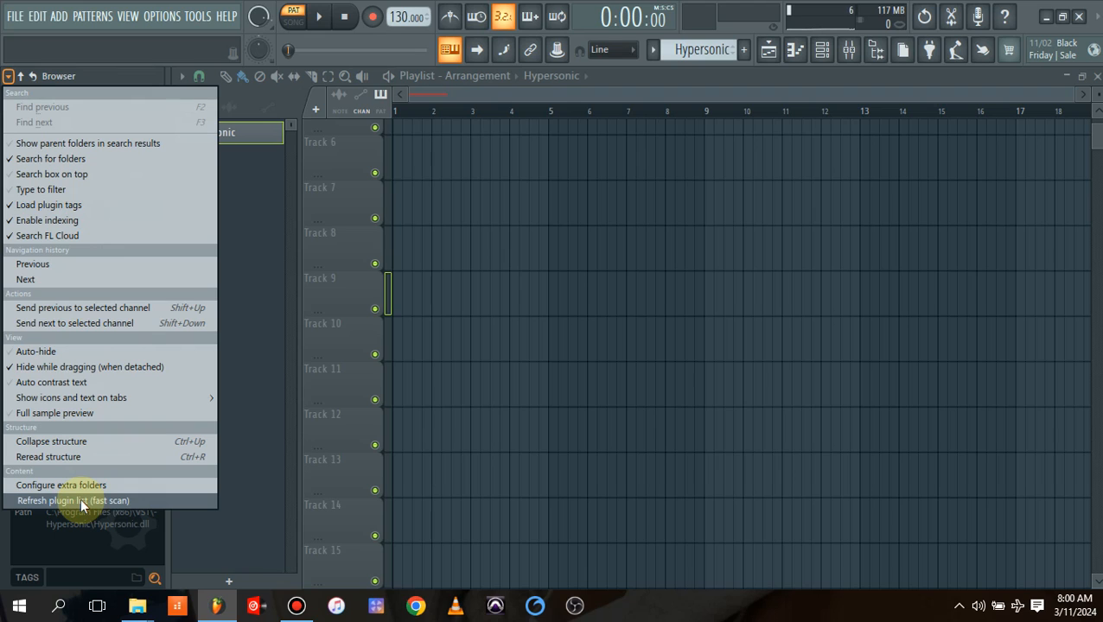
Run Refresh plugin list (fast scan) from the Browser options menu.
click(73, 501)
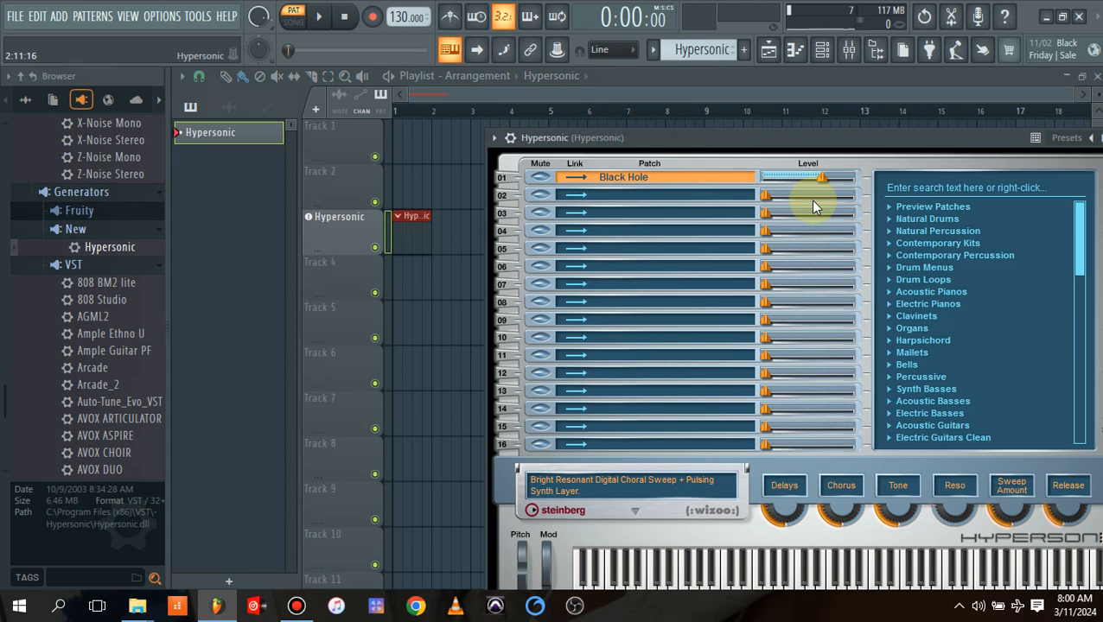
Scroll through Hypersonic's patch category list down to Electric Guitars Distorted.
scroll(down, 3)
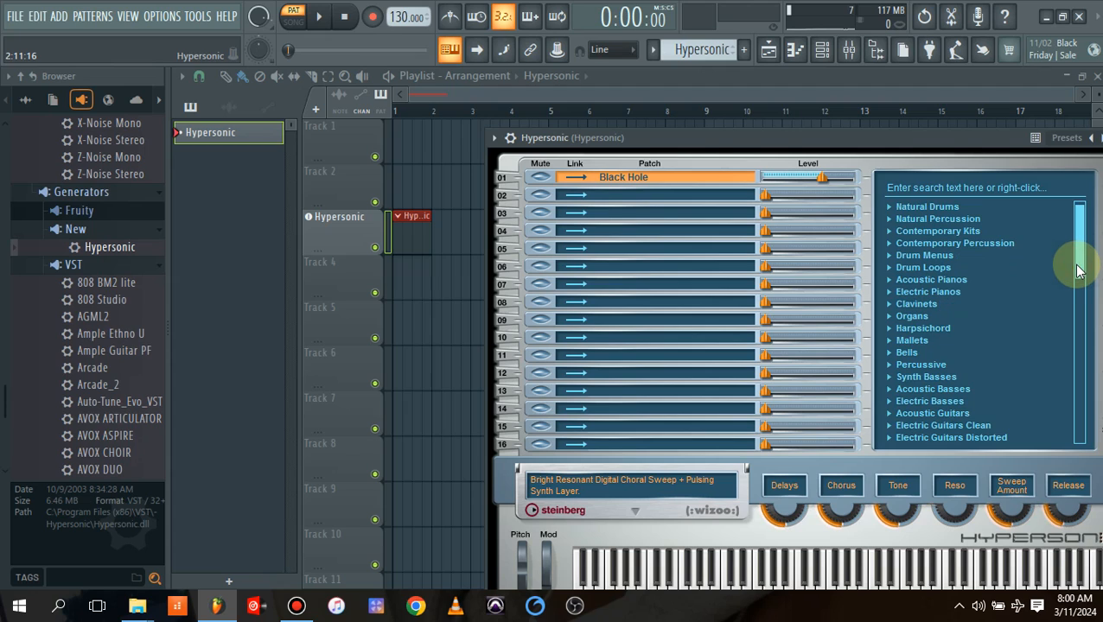
mouse_move(920, 356)
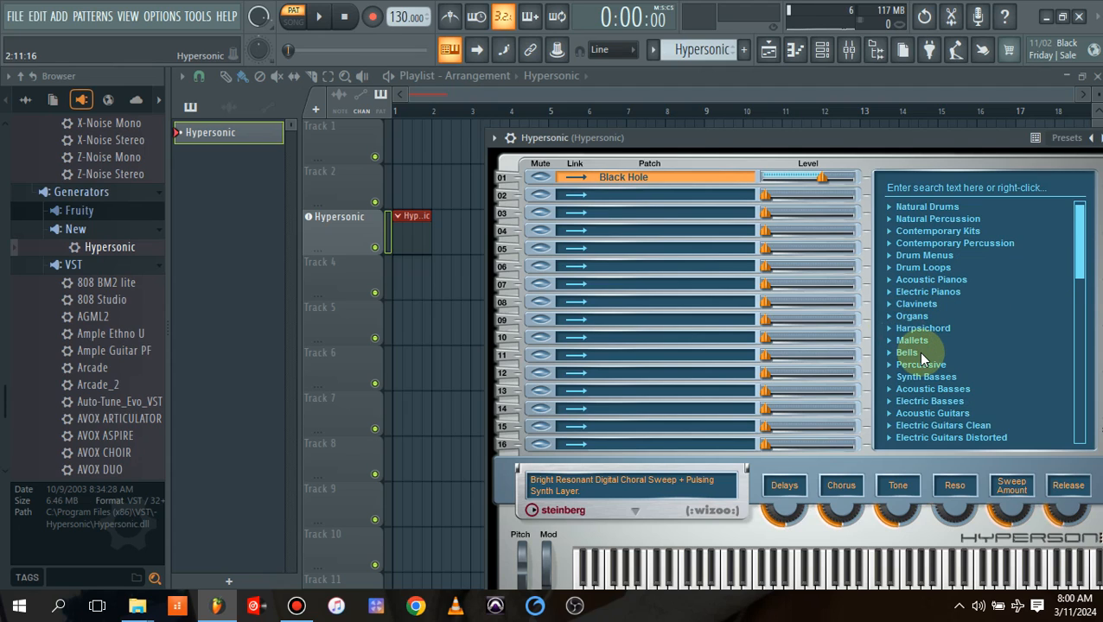